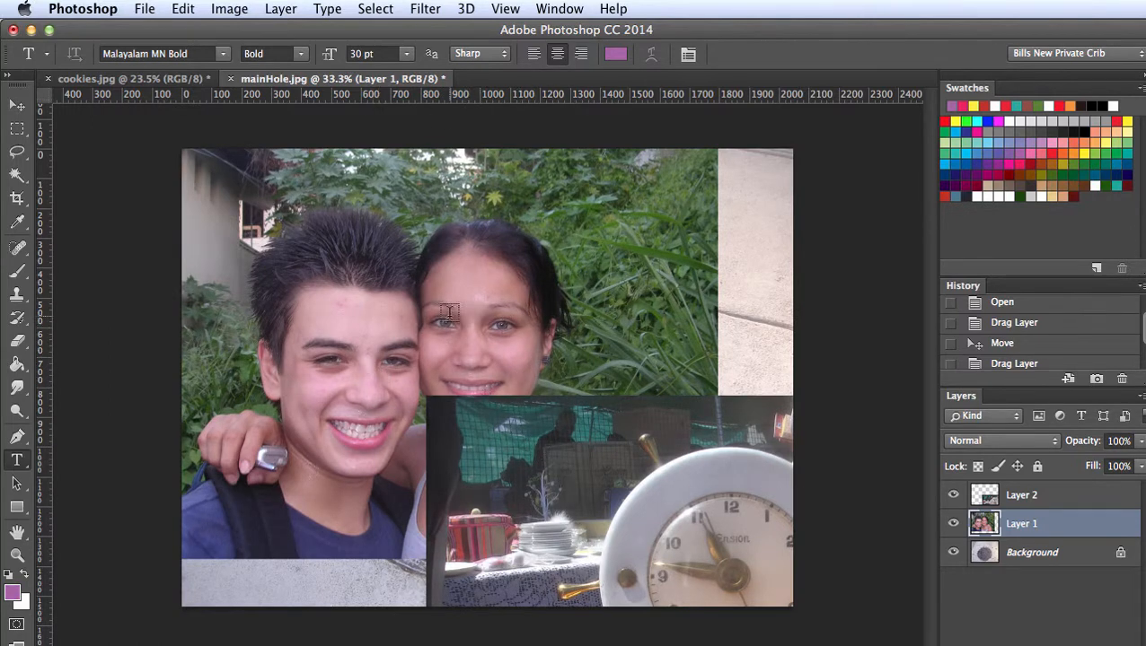
Switch to the Move tool and rename the layers 'couple', 'clock' and 'sidewalk'
click(16, 108)
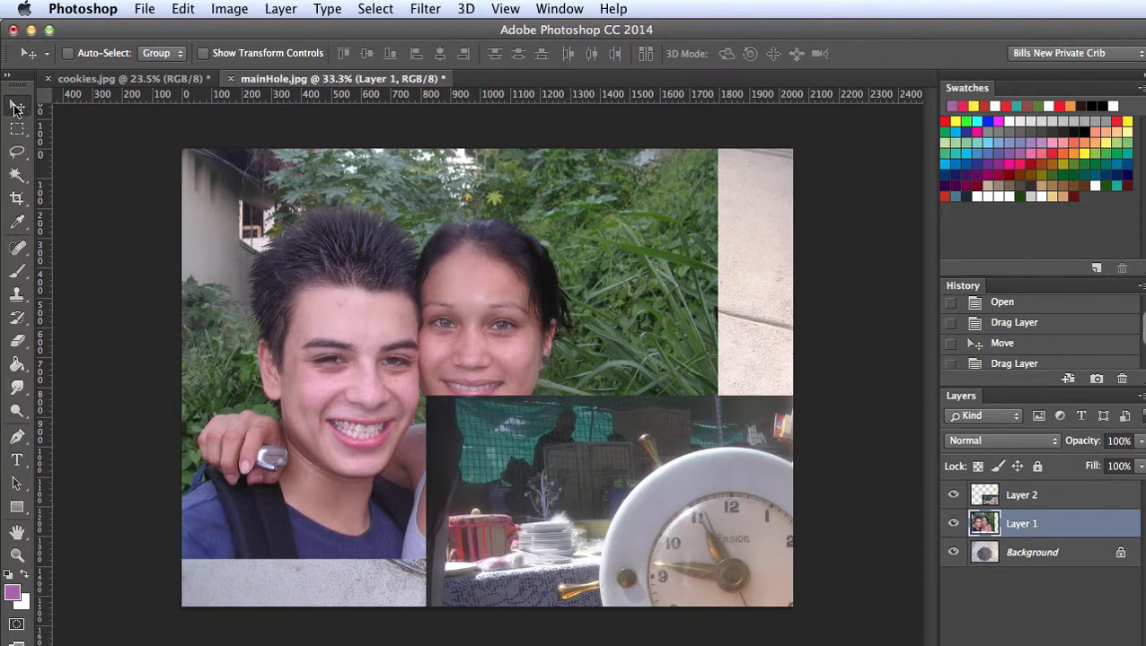
mouse_move(985, 495)
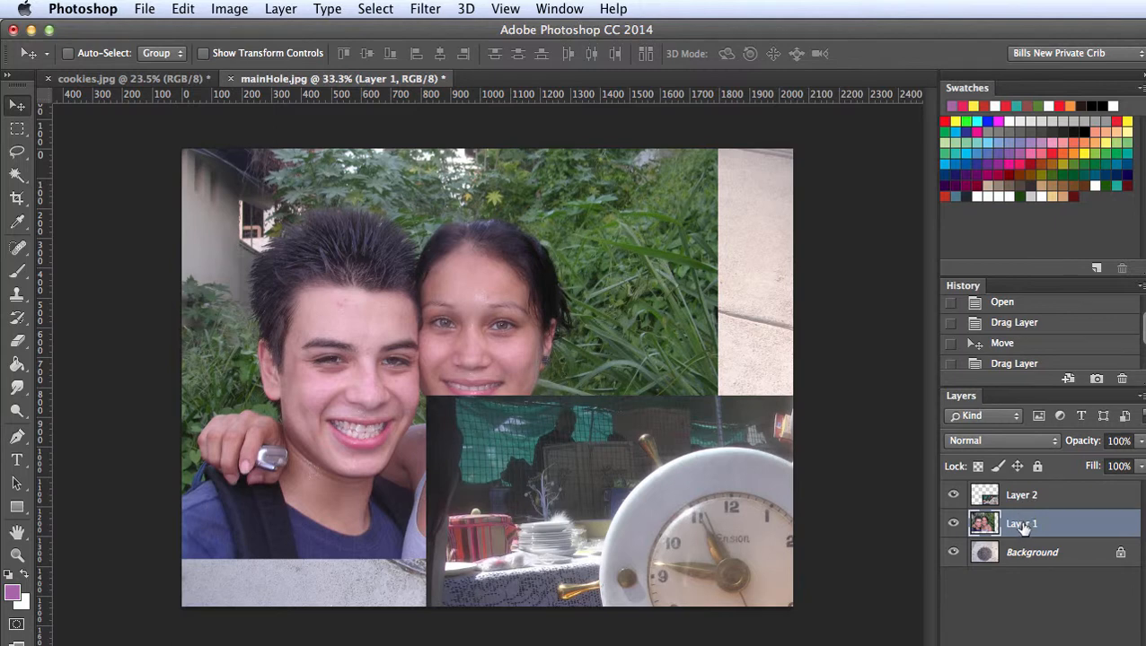
double_click(1020, 524)
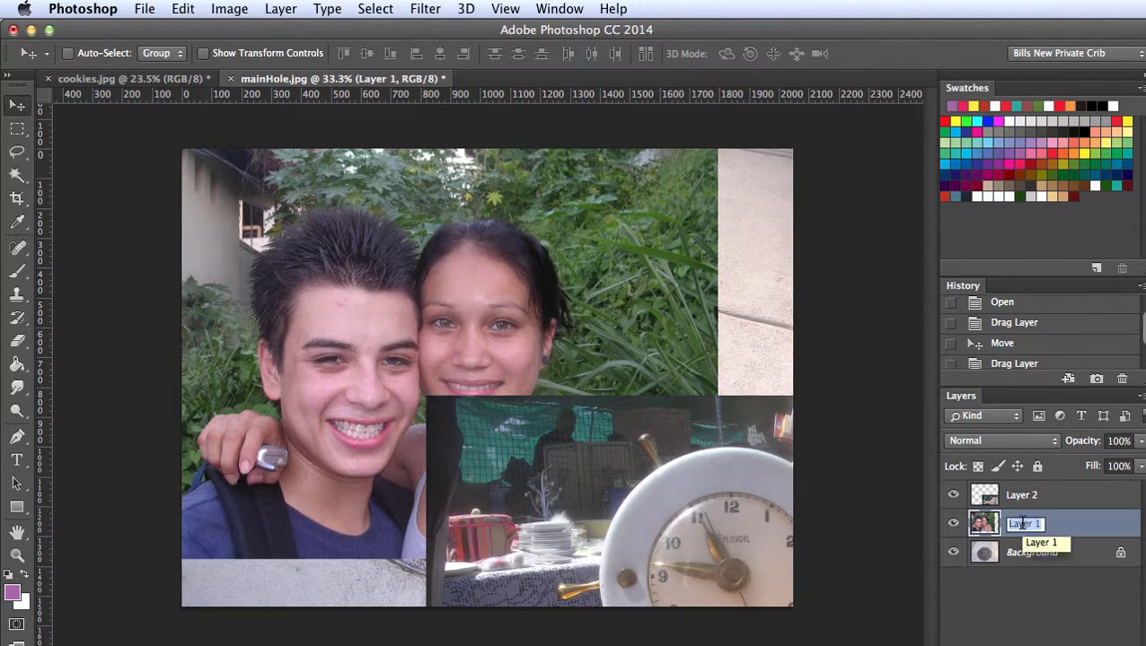
text(couple)
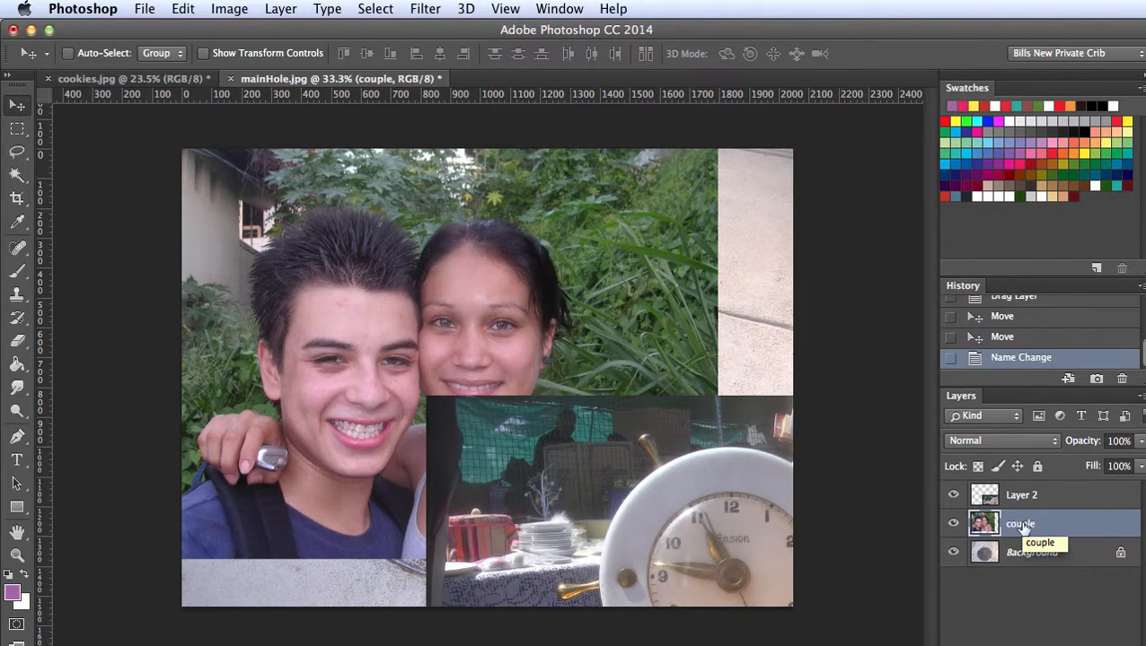
double_click(1020, 495)
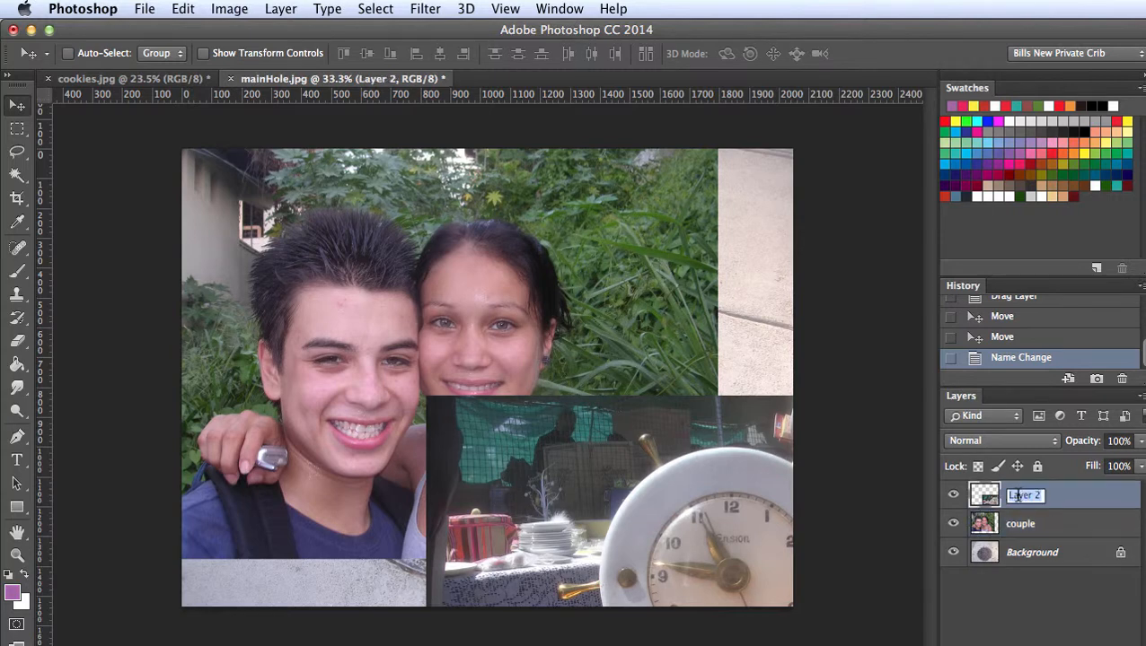
text(clock)
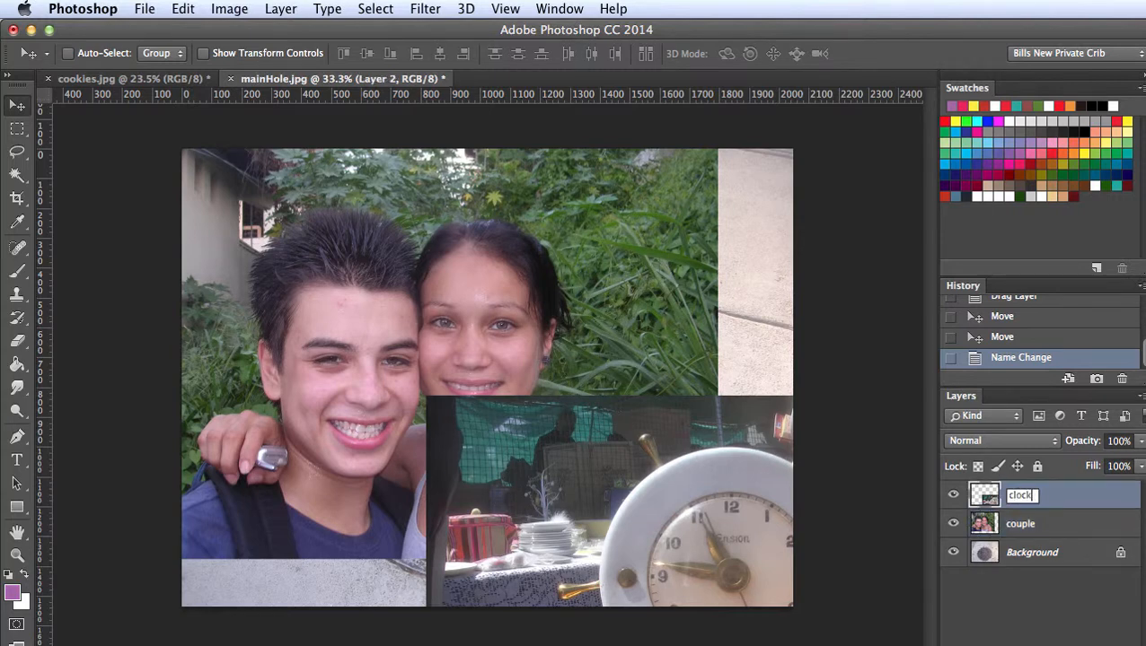
key(Return)
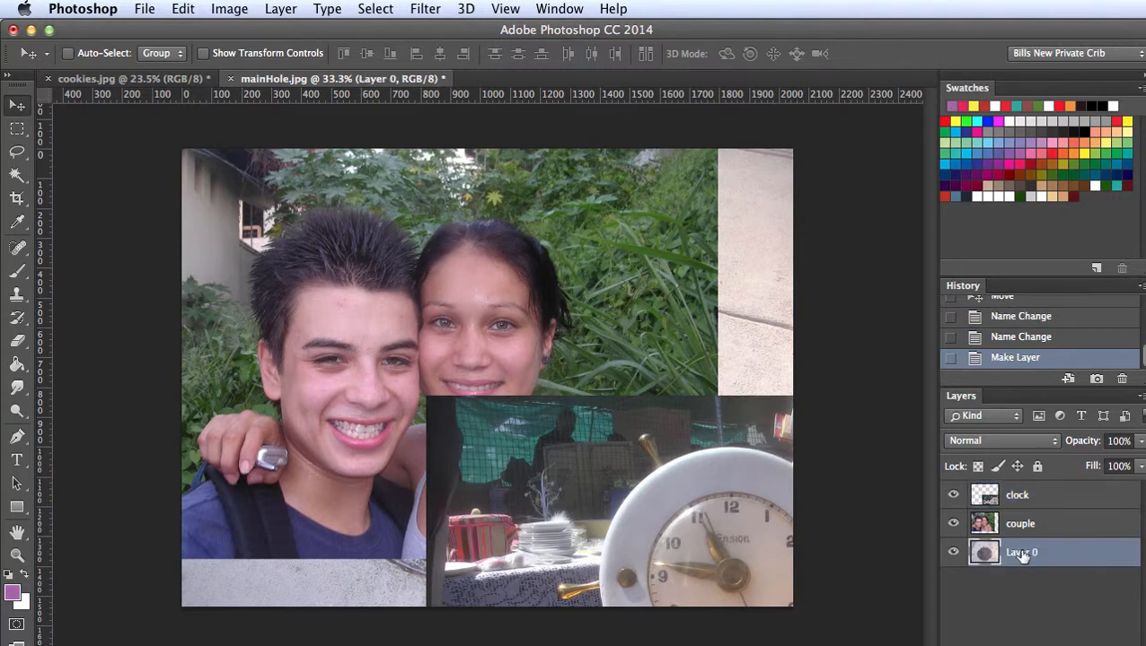
double_click(1021, 553)
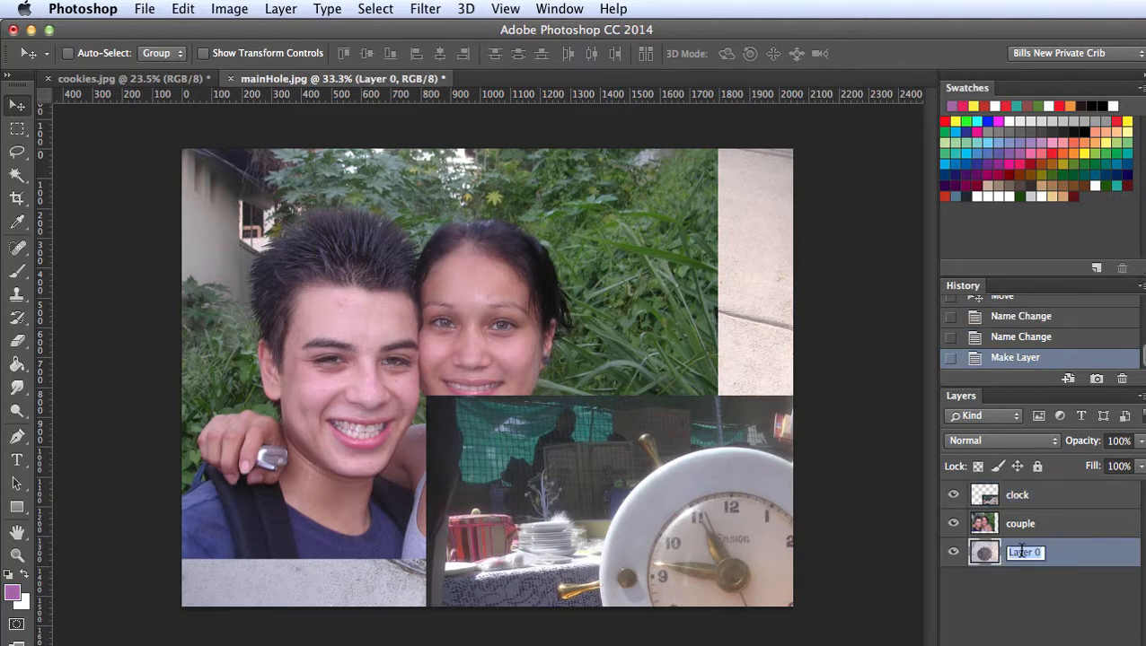
text(sidewalk)
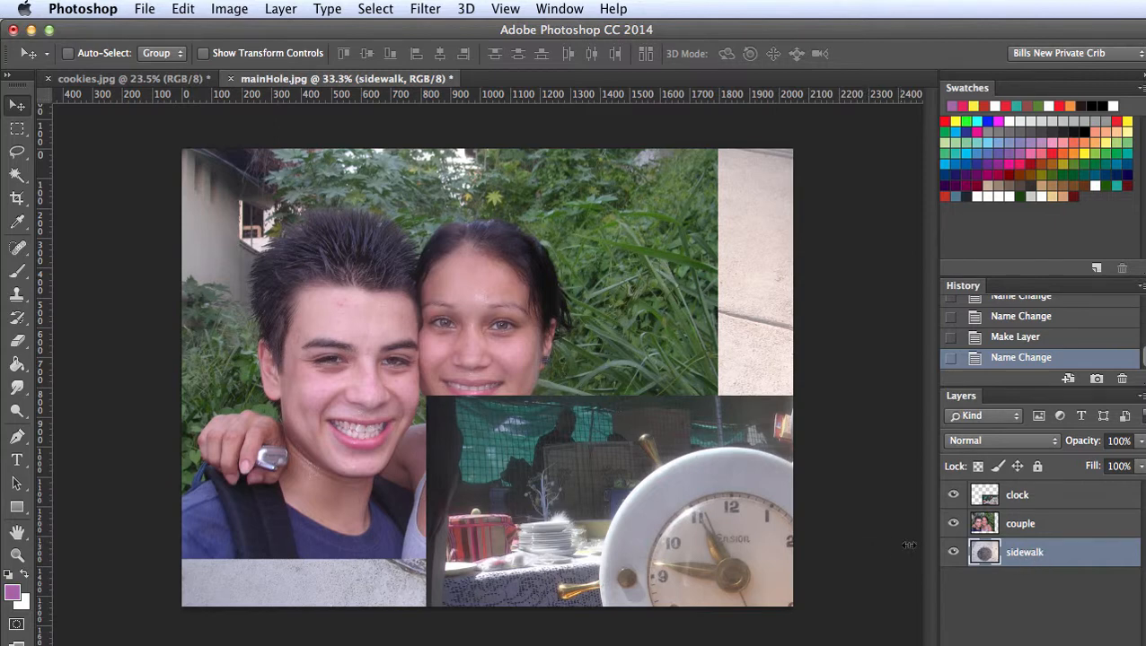
Drag the sidewalk photo to reveal the manhole and the clock photo up and left
double_click(1018, 552)
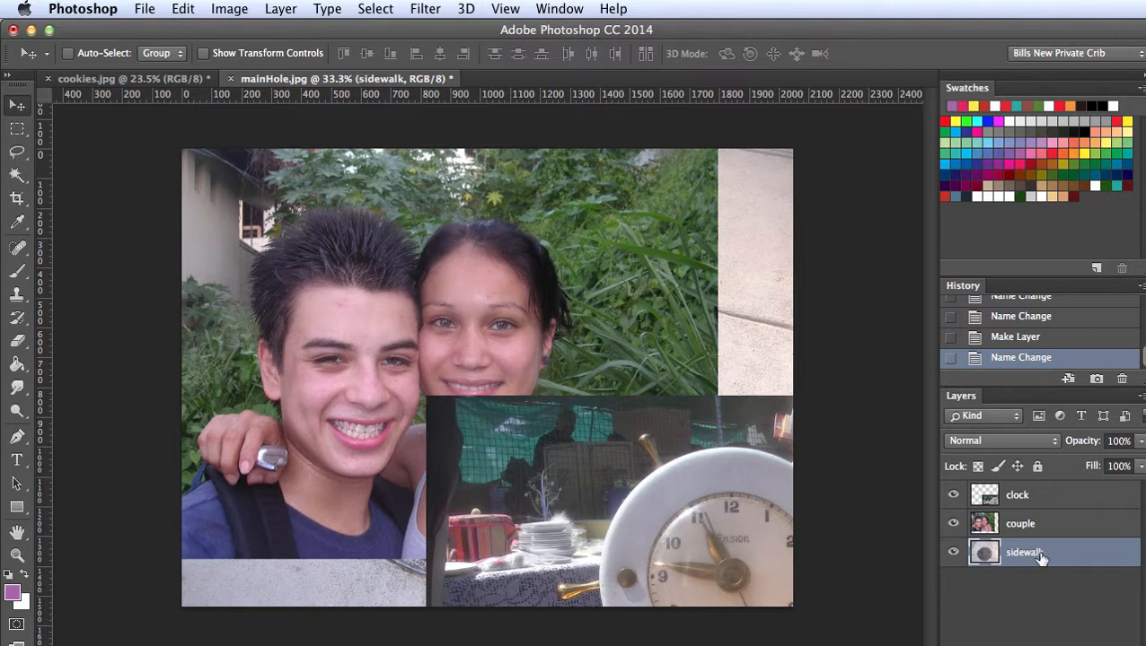
mouse_move(1036, 493)
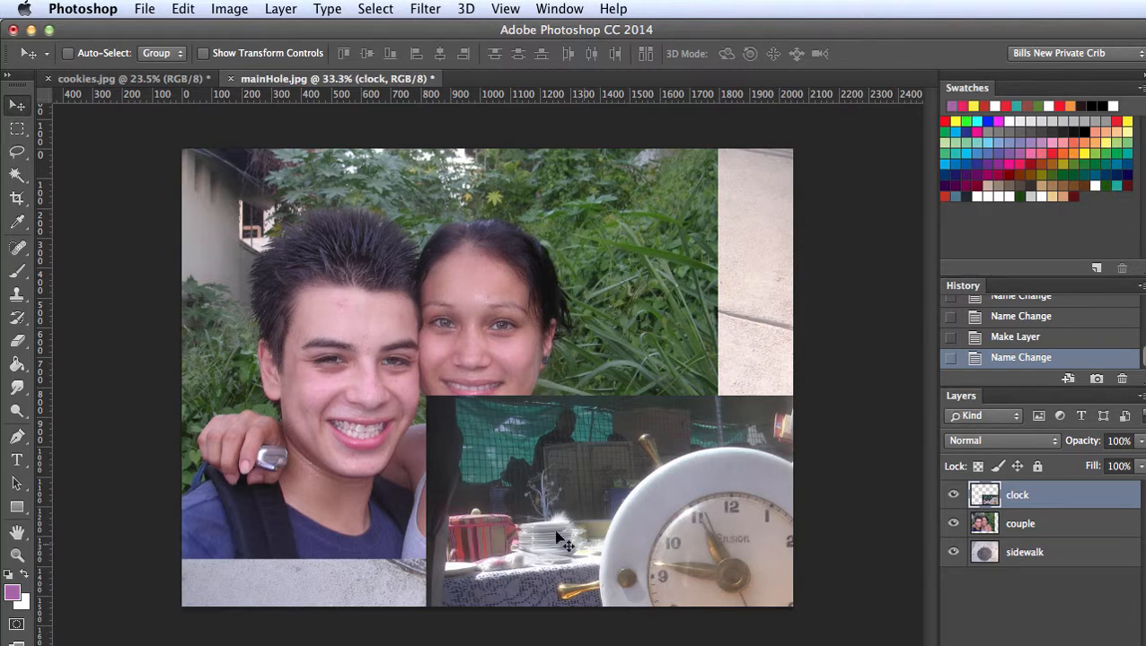
drag(556, 539, 618, 512)
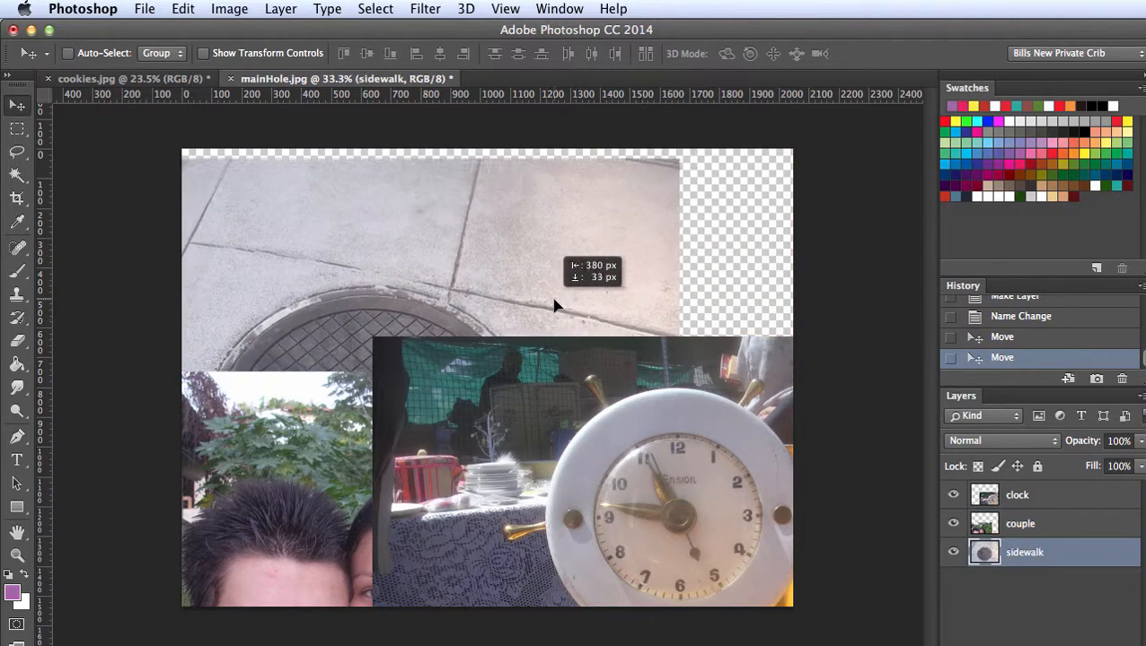
drag(552, 305, 695, 260)
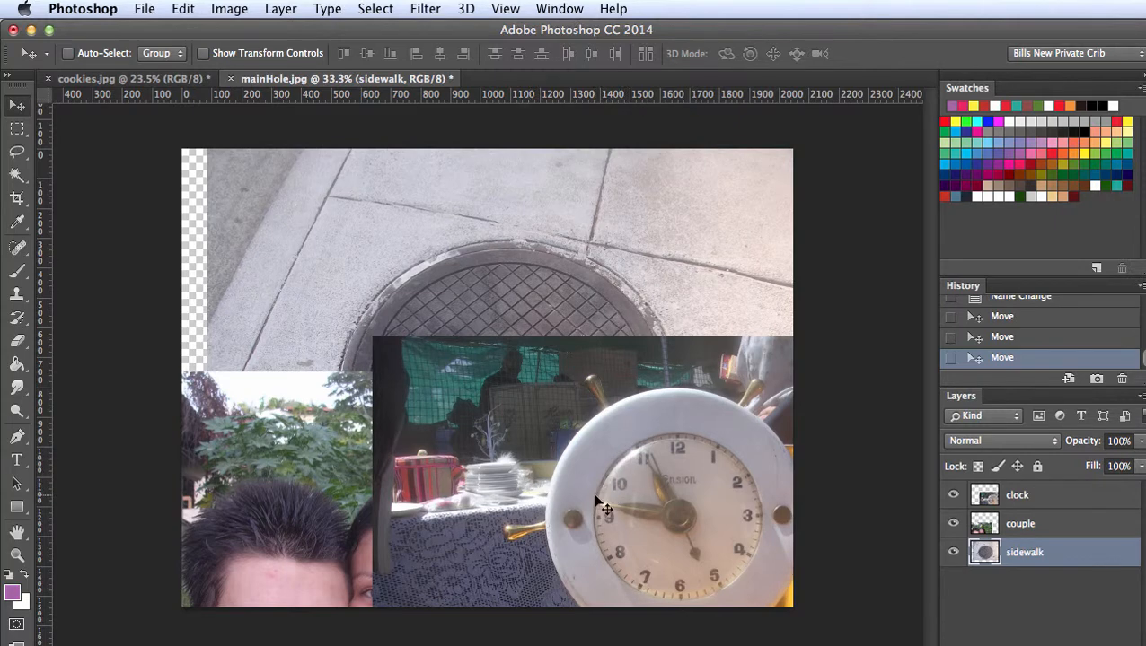
mouse_move(691, 516)
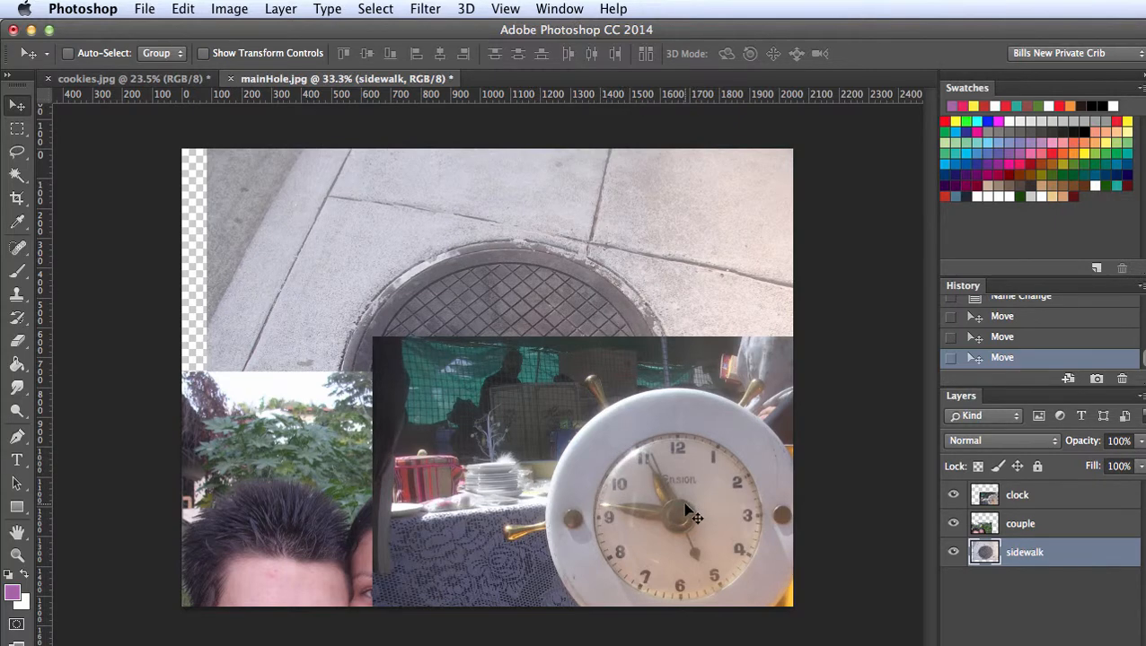
mouse_move(675, 499)
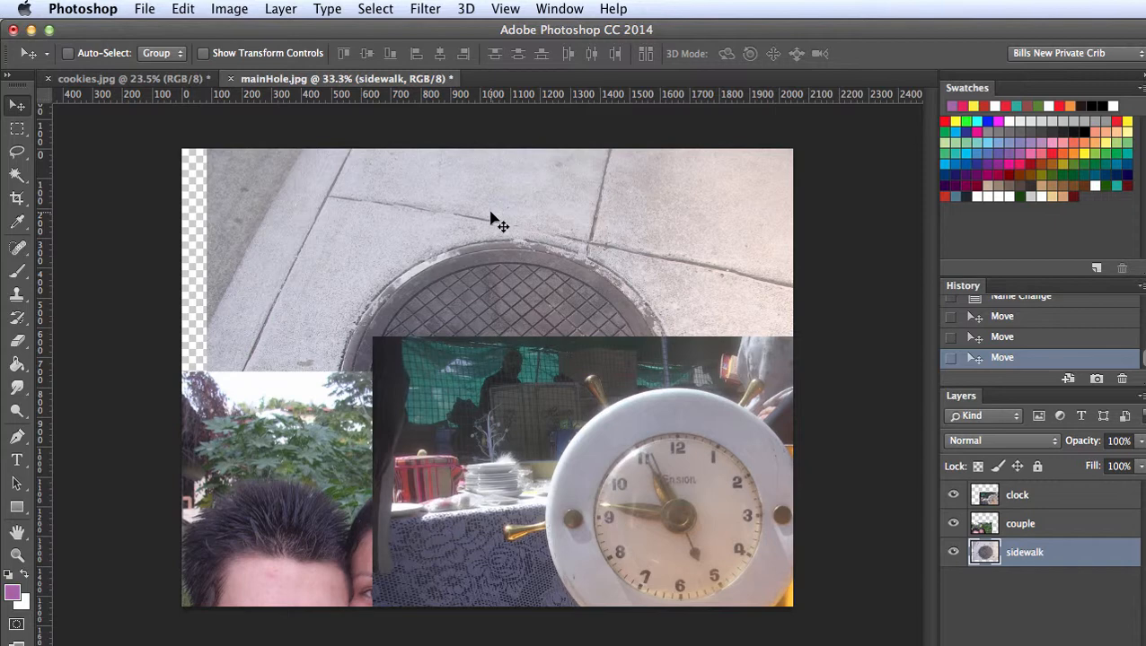
mouse_move(539, 404)
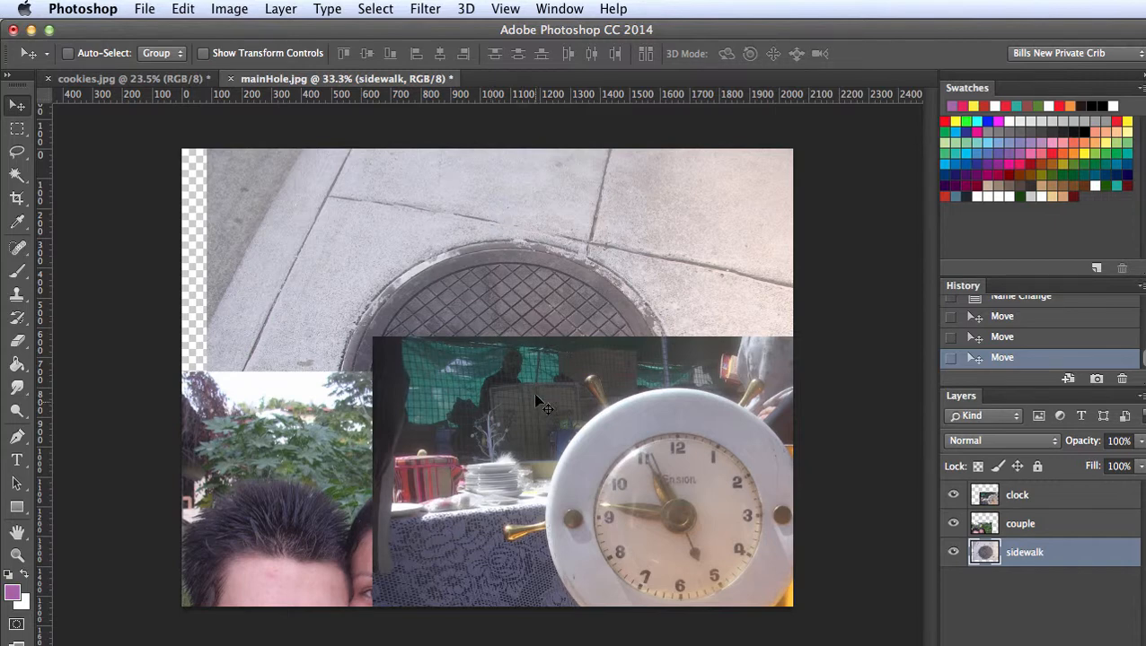
click(1020, 523)
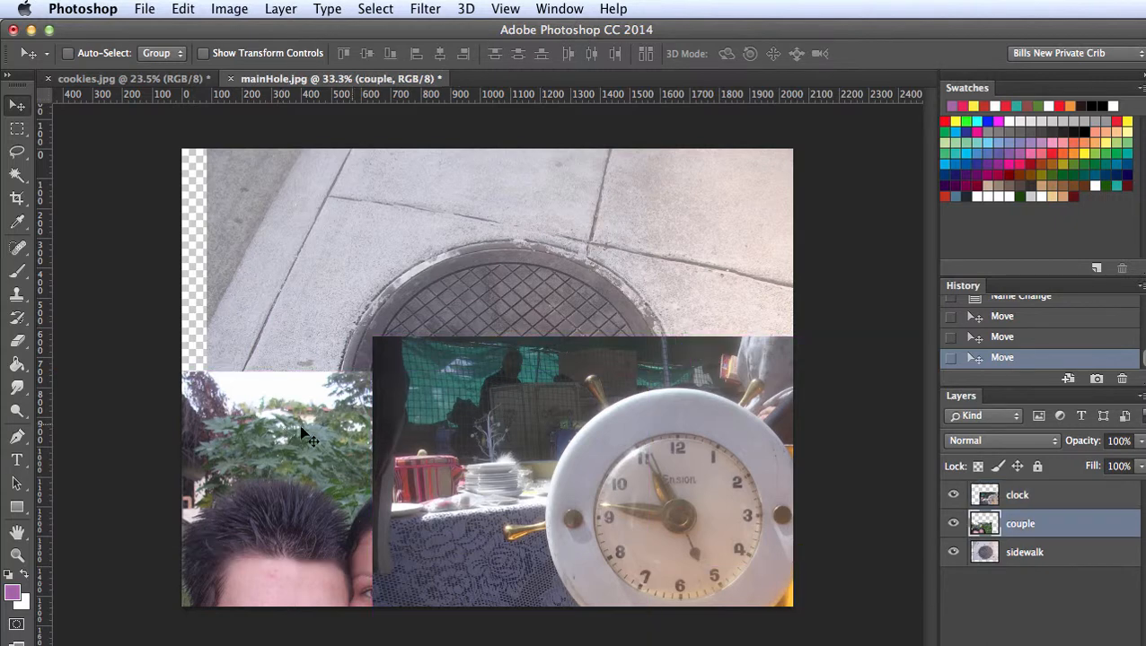
click(1017, 494)
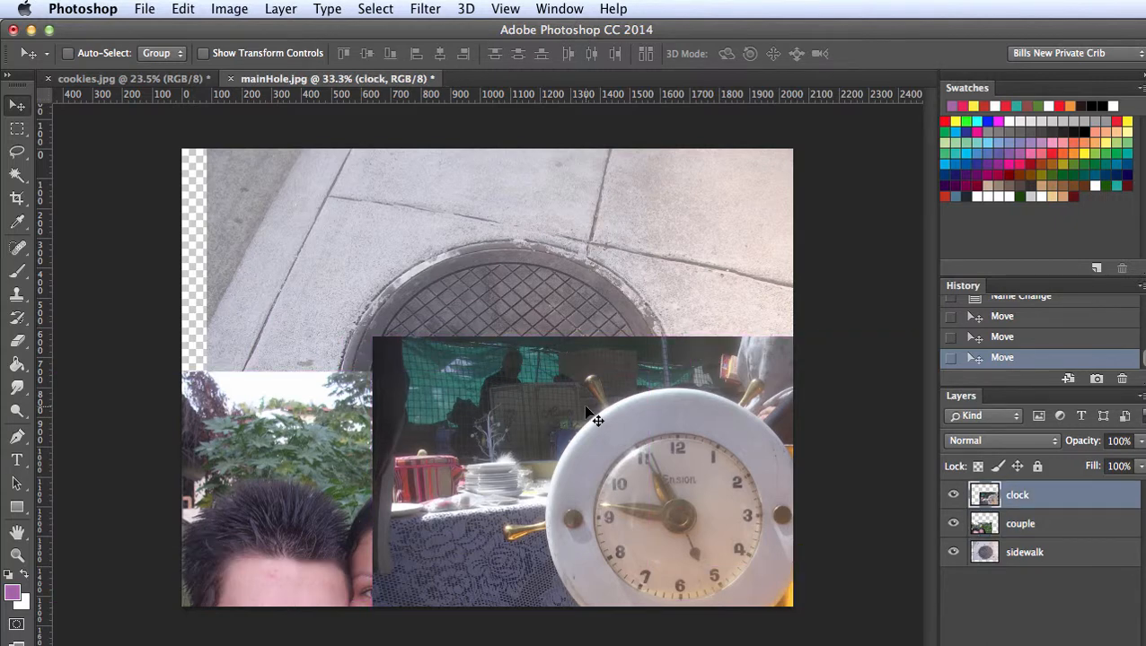
mouse_move(697, 512)
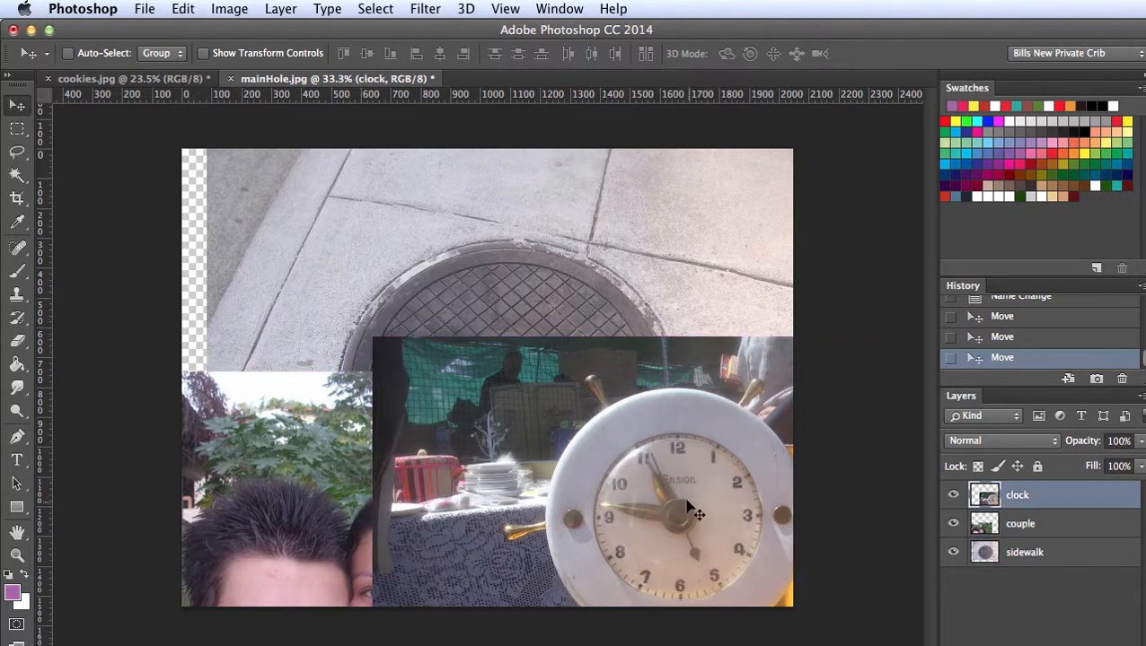
drag(696, 514, 593, 386)
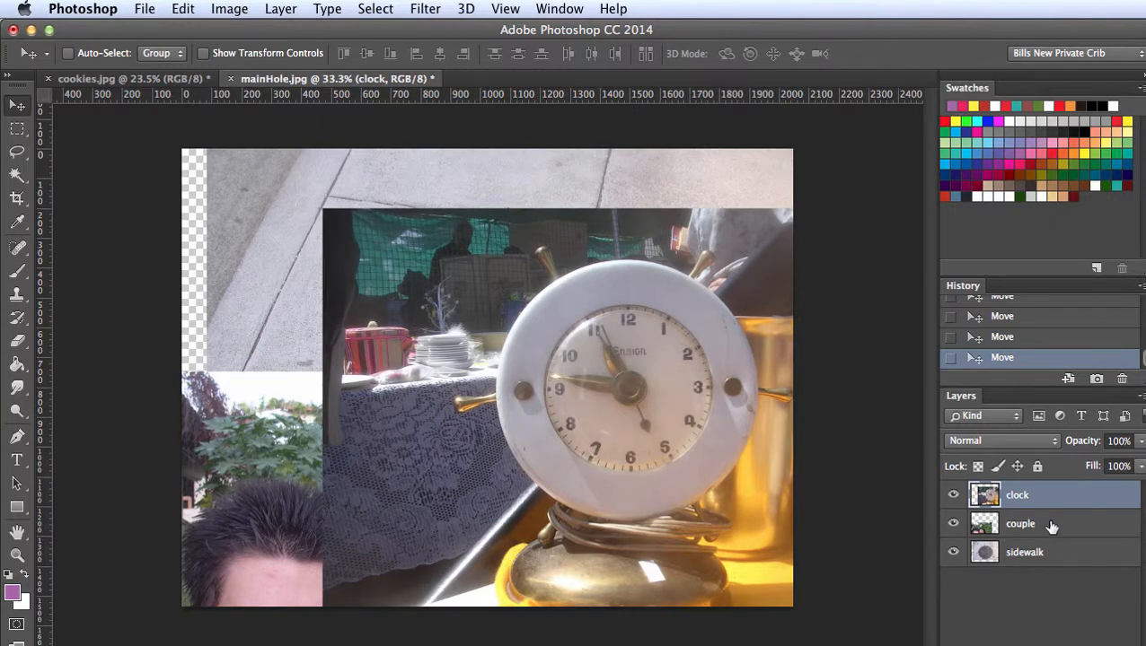
Raise the sidewalk layer to the top and drag its manhole toward canvas centre
click(1020, 524)
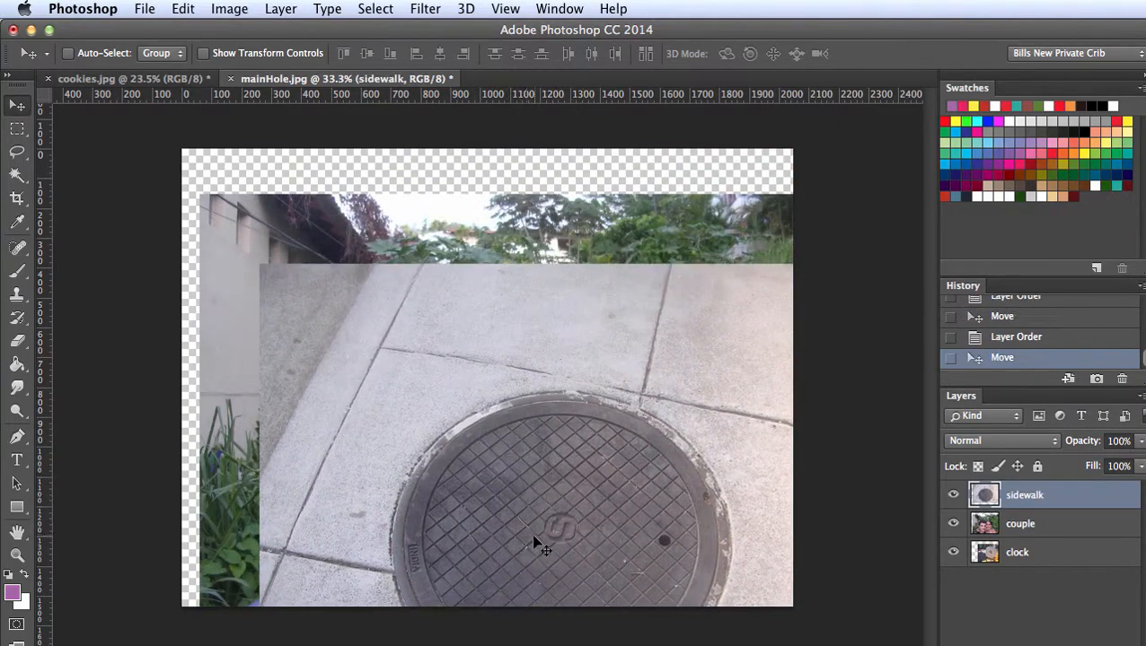
drag(539, 543, 541, 461)
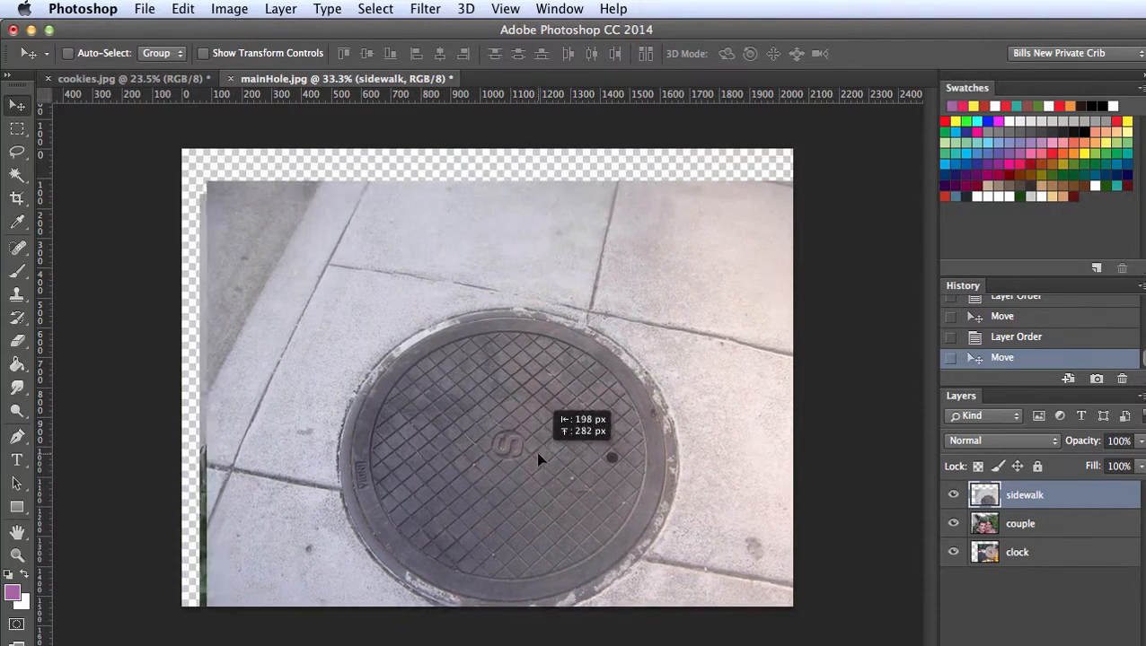
drag(538, 458, 602, 491)
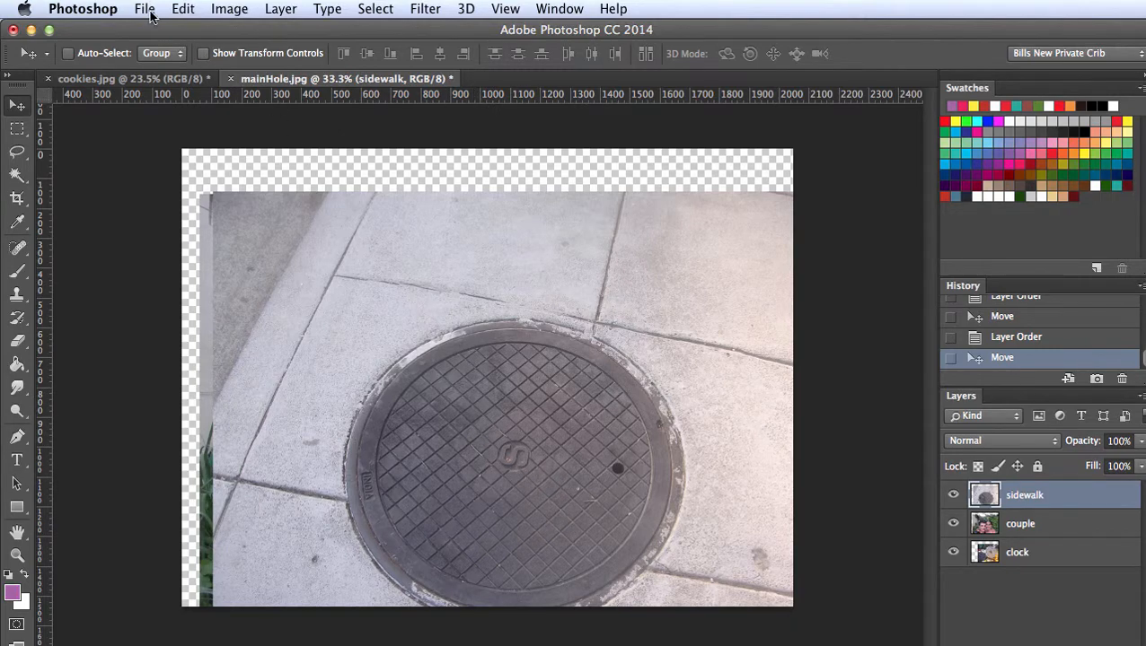
Free Transform the sidewalk photo to about 56% and place it upper left
click(182, 10)
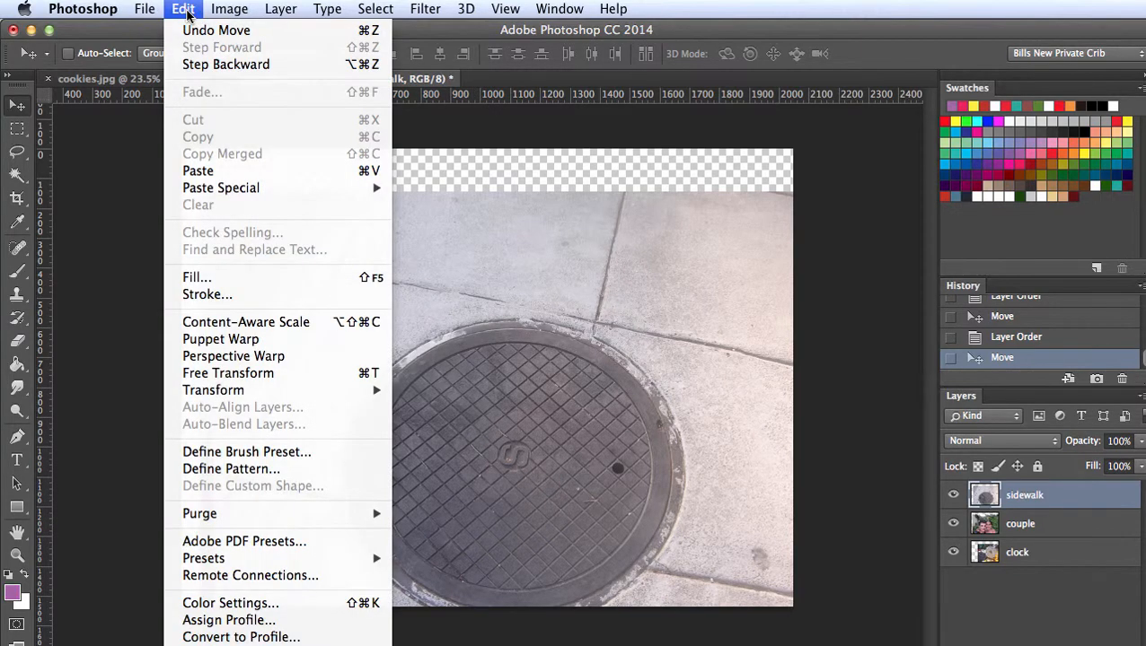
mouse_move(228, 374)
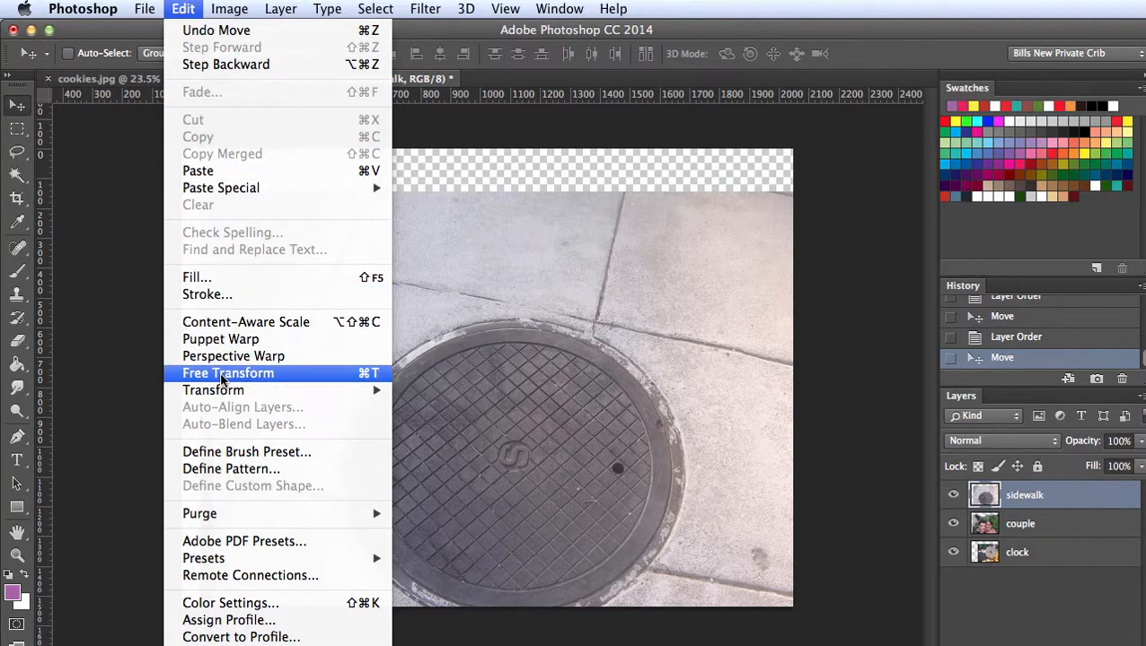
click(227, 373)
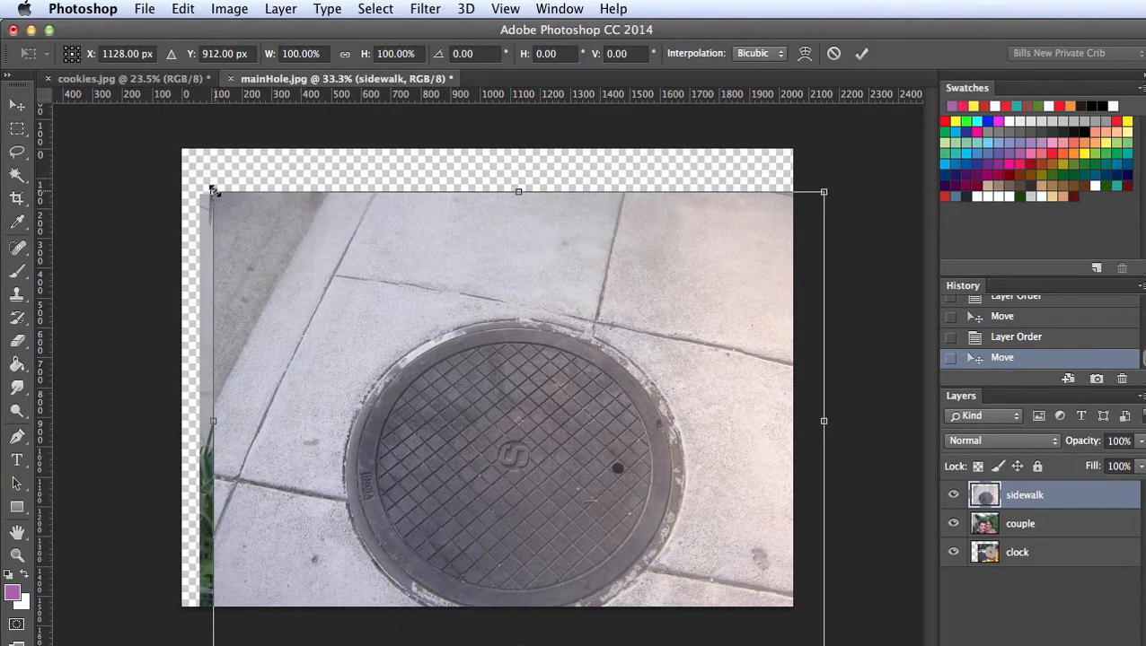
drag(213, 192, 346, 291)
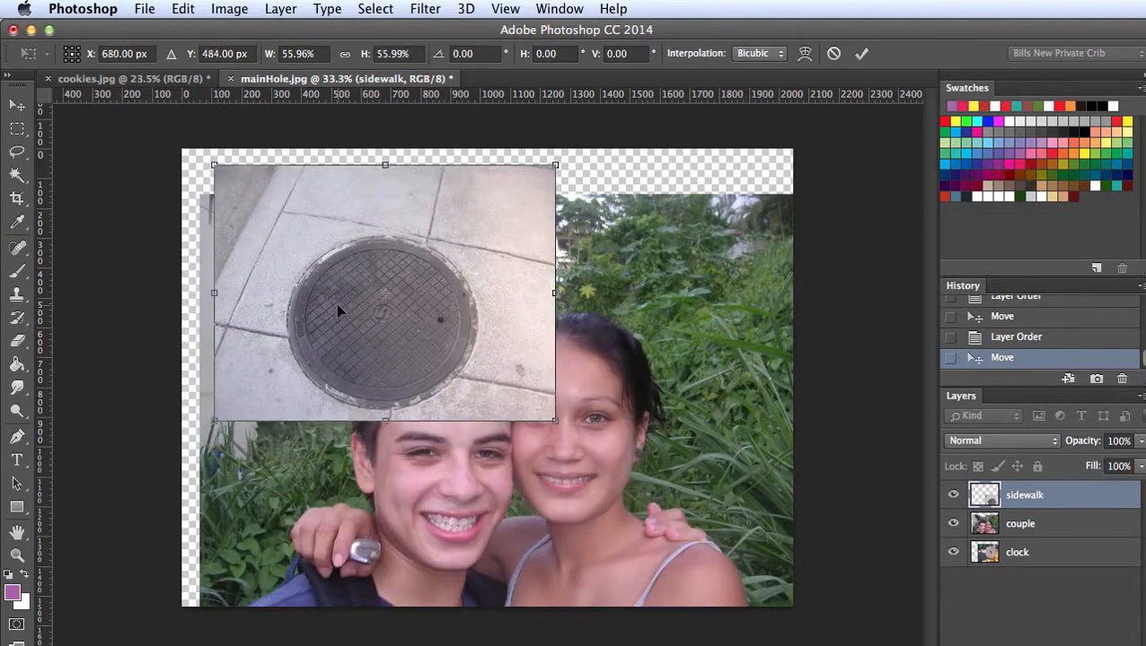
drag(213, 165, 225, 177)
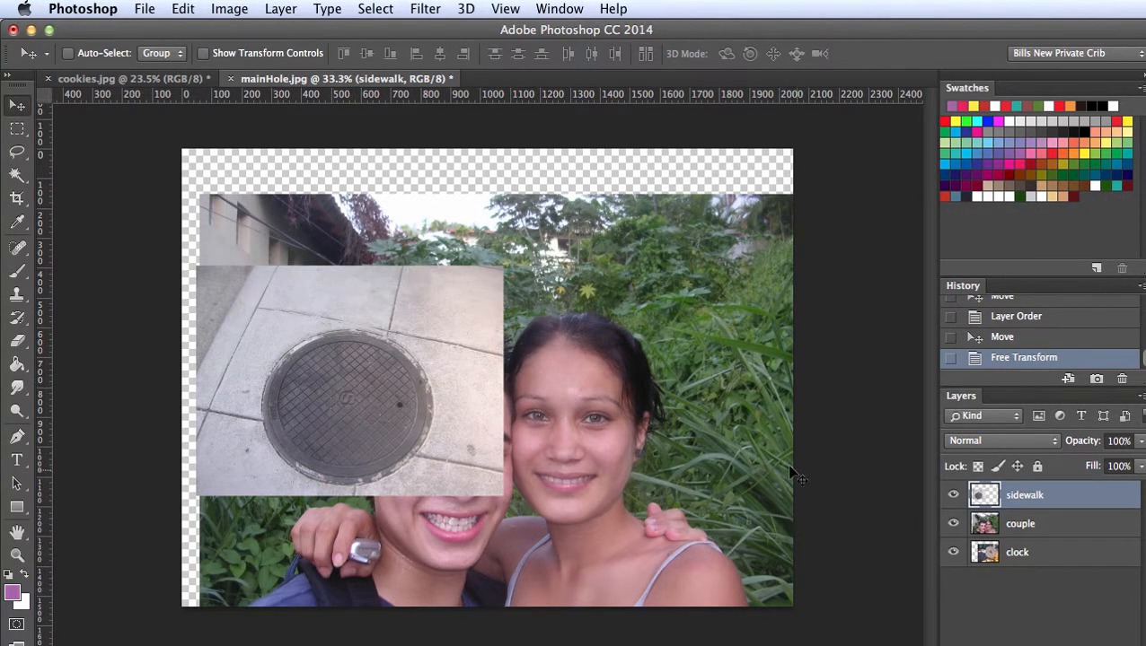
Scale the couple photo to about 42%, rotate it, and centre it over the clock
click(1020, 523)
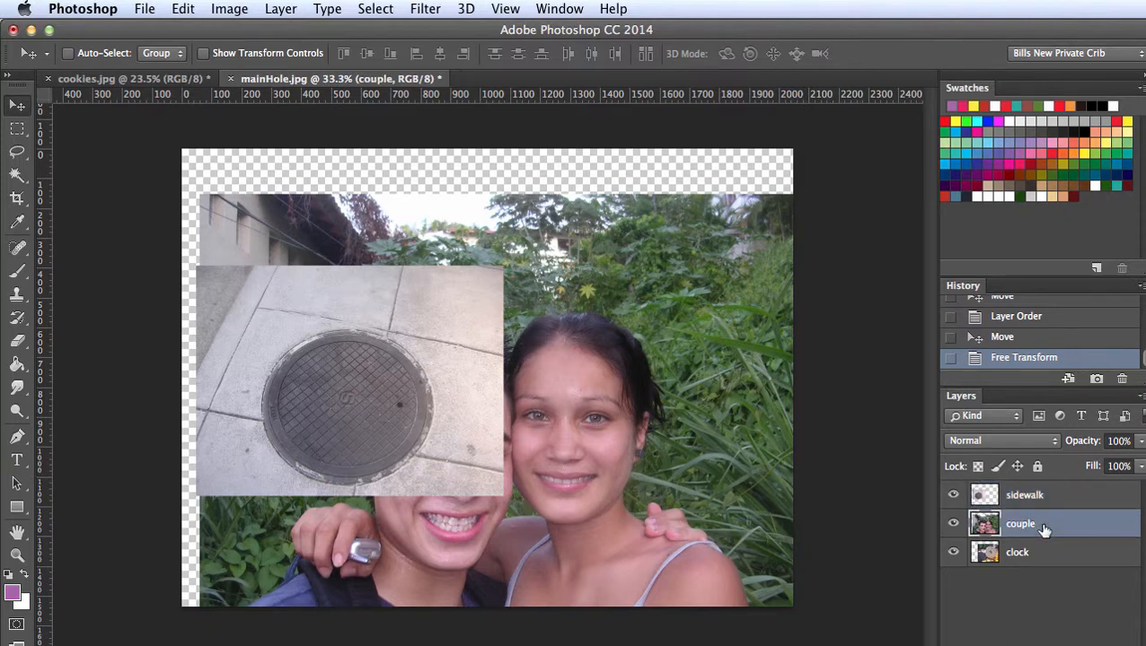
mouse_move(1027, 539)
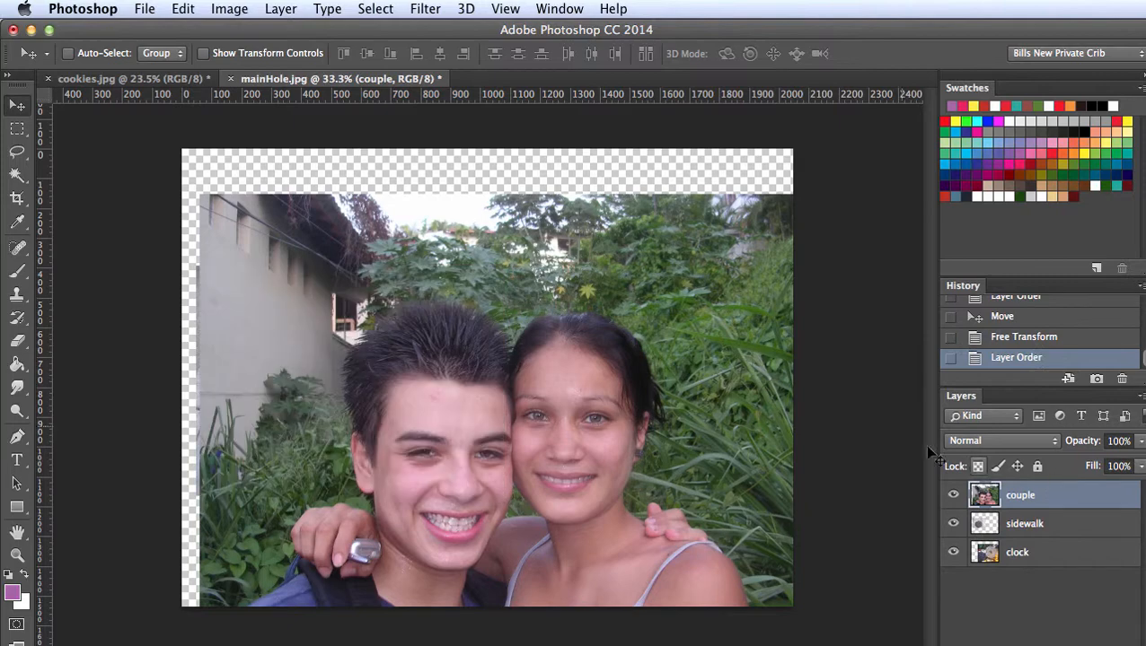
click(182, 8)
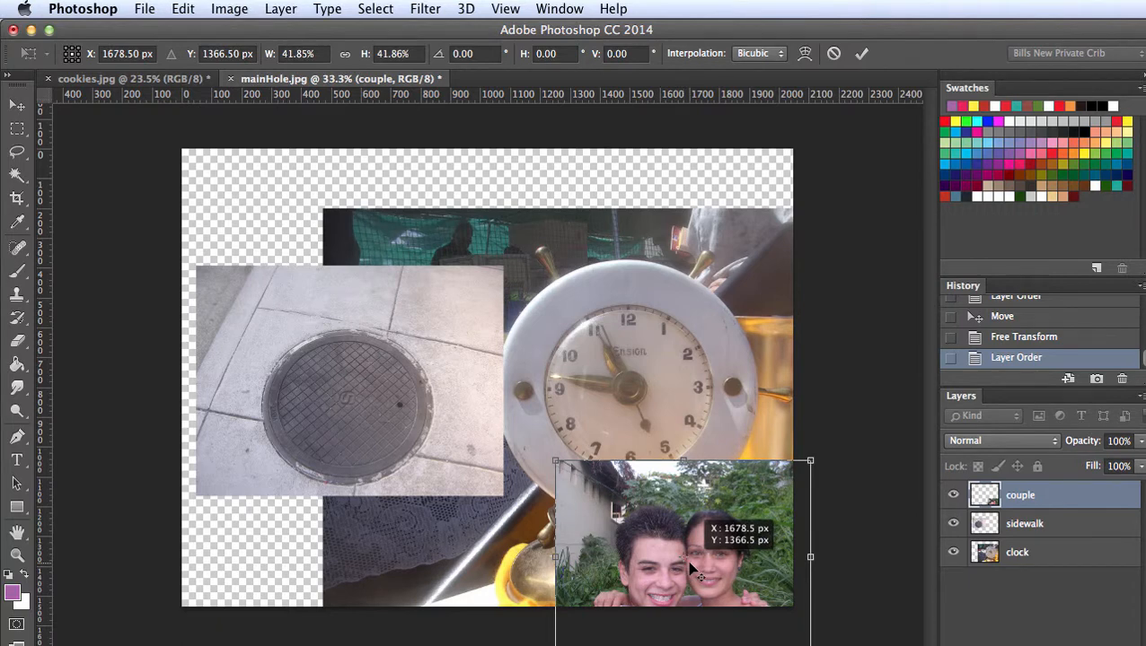
drag(691, 570, 525, 282)
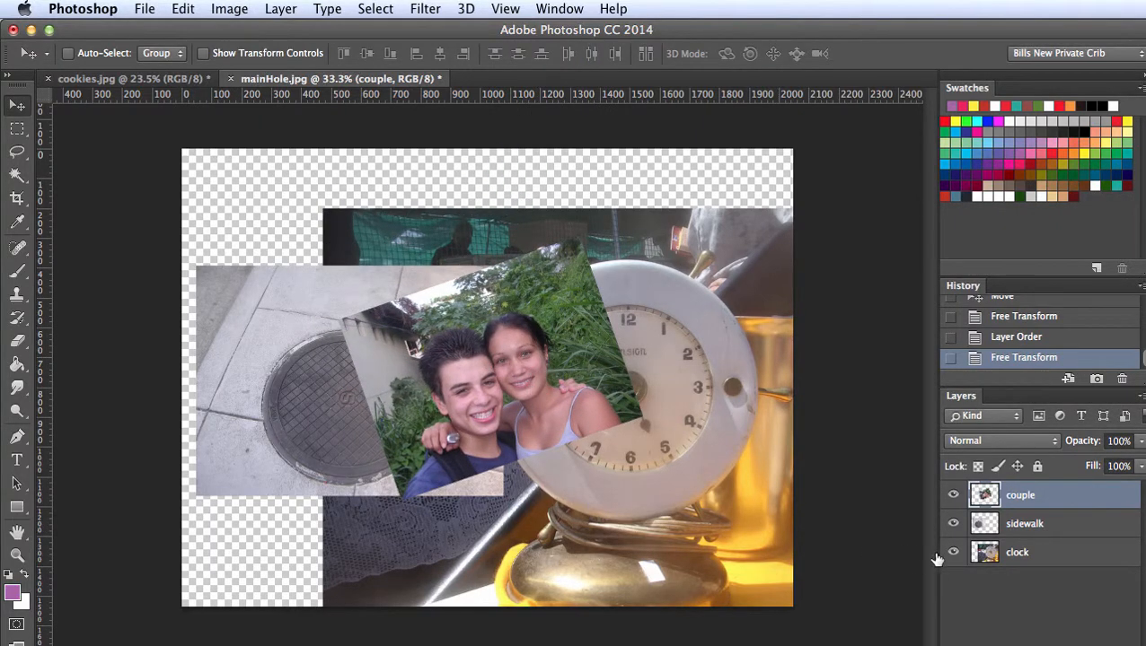
mouse_move(733, 559)
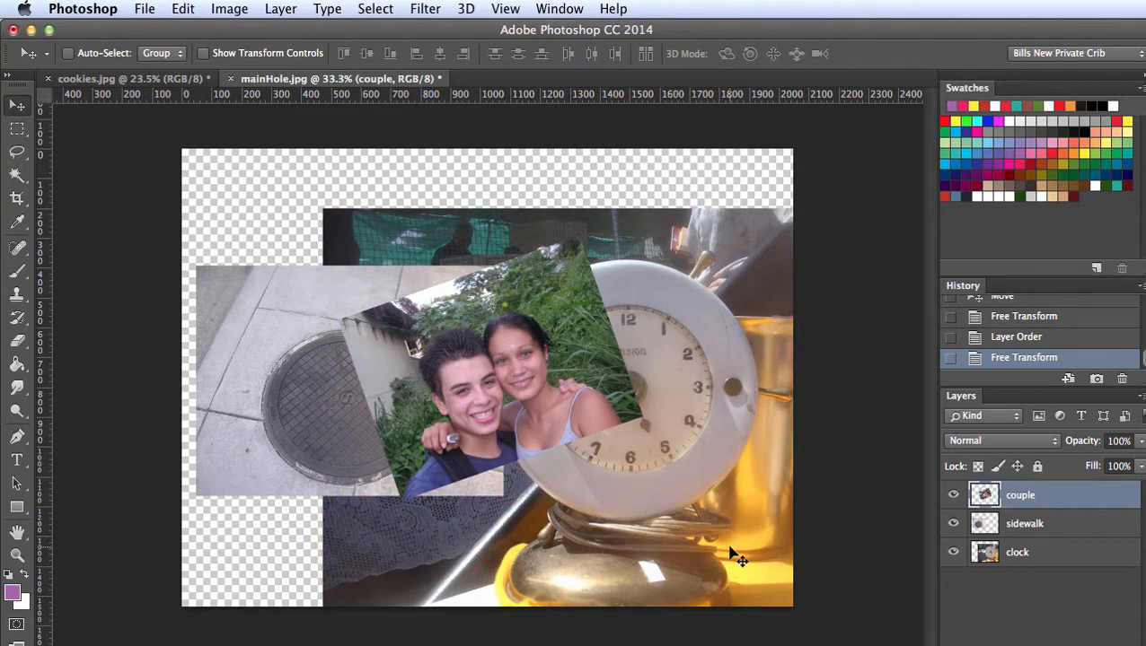
Drag the clock layer down and left until it covers the whole canvas
click(1017, 552)
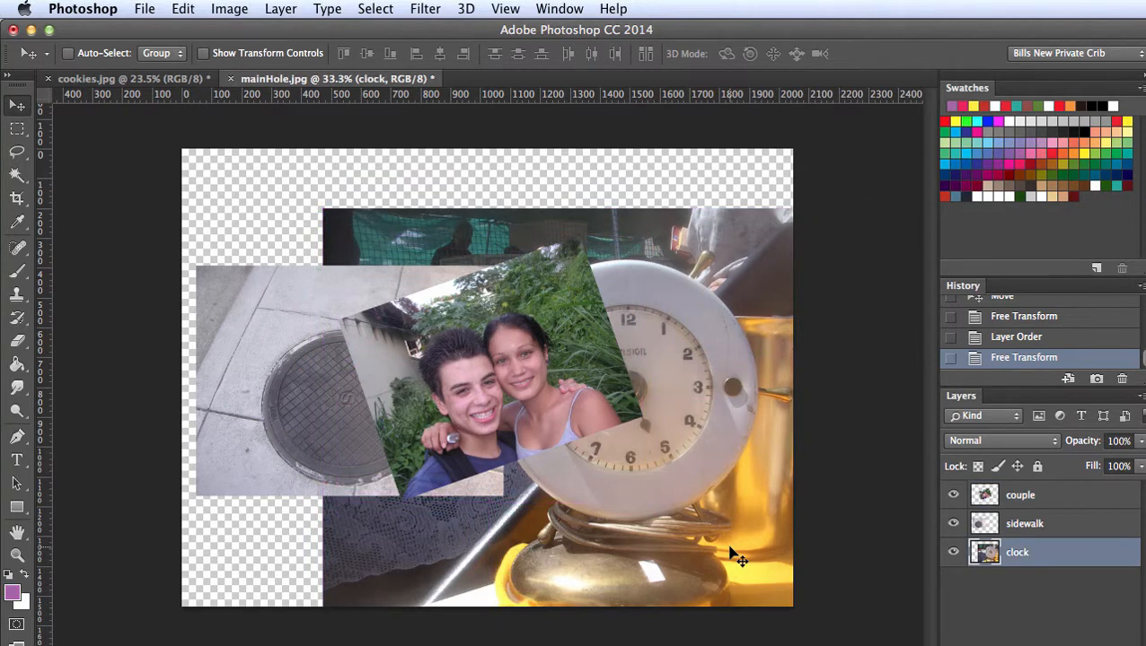
mouse_move(744, 556)
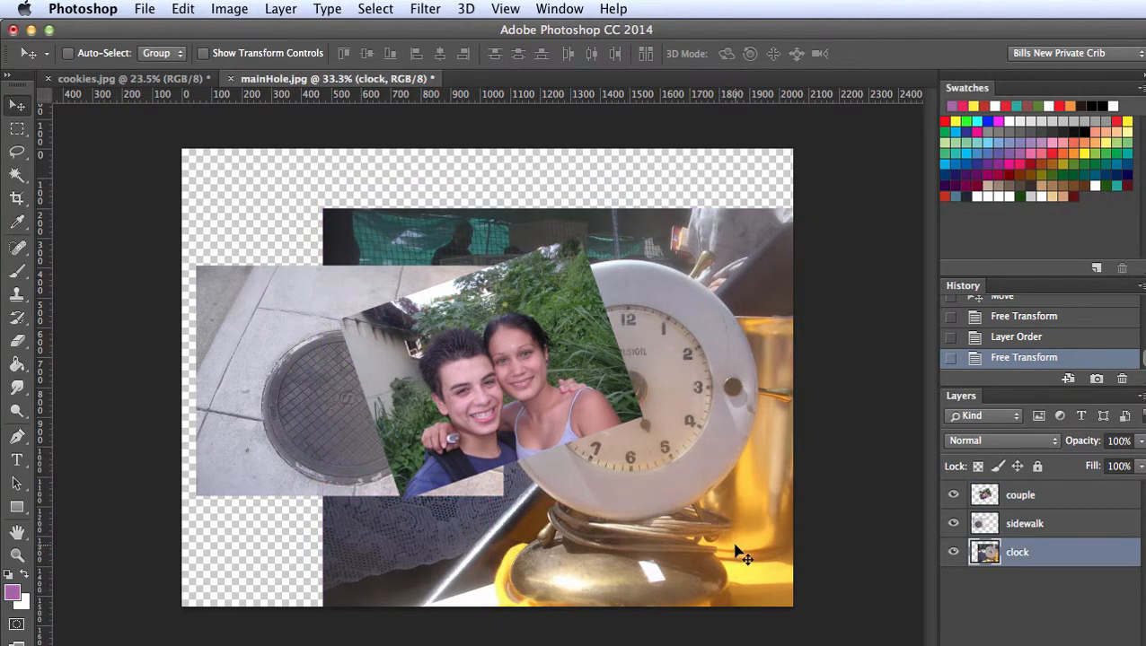
drag(746, 561, 610, 494)
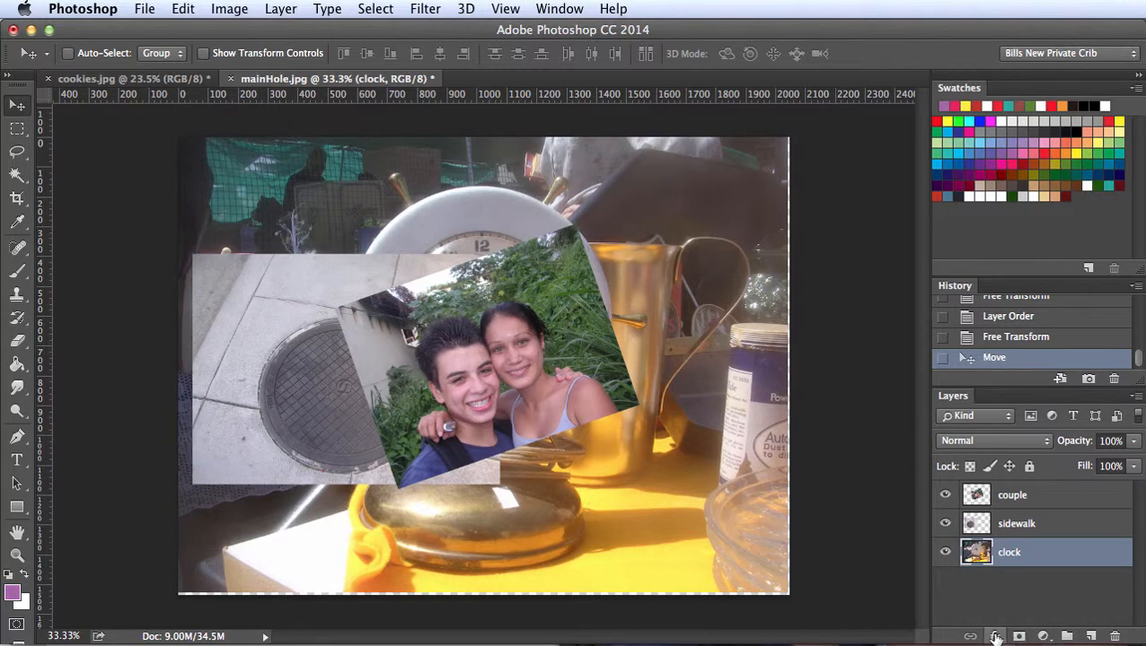
mouse_move(683, 390)
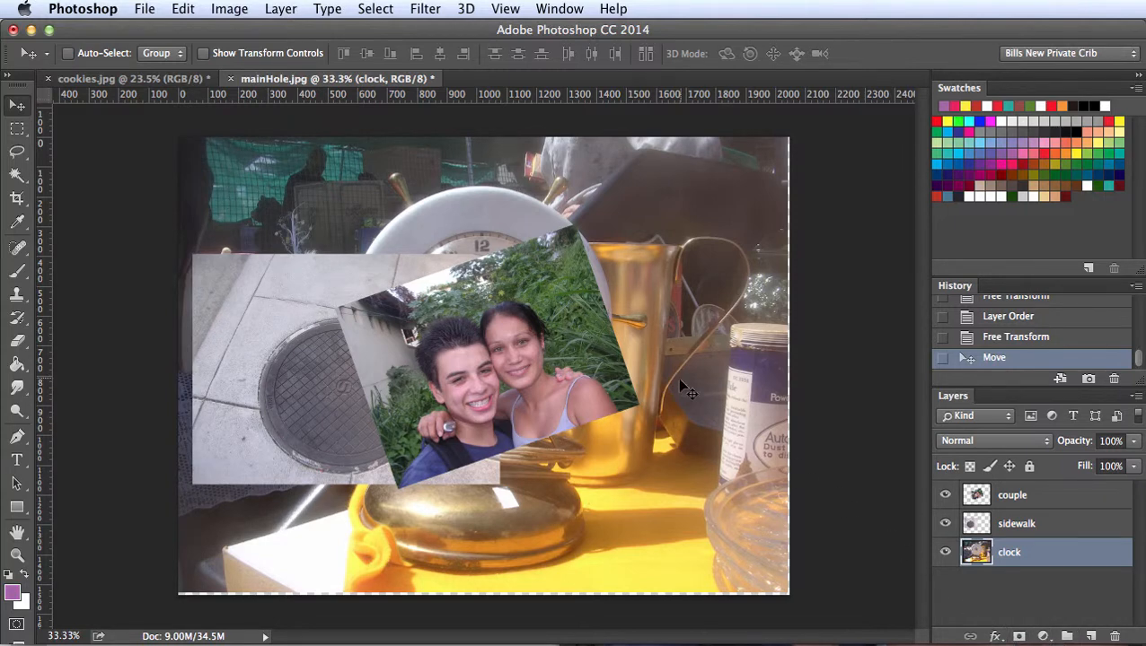
Select the couple layer, float the Layers and History panels, then dock them right
click(1011, 495)
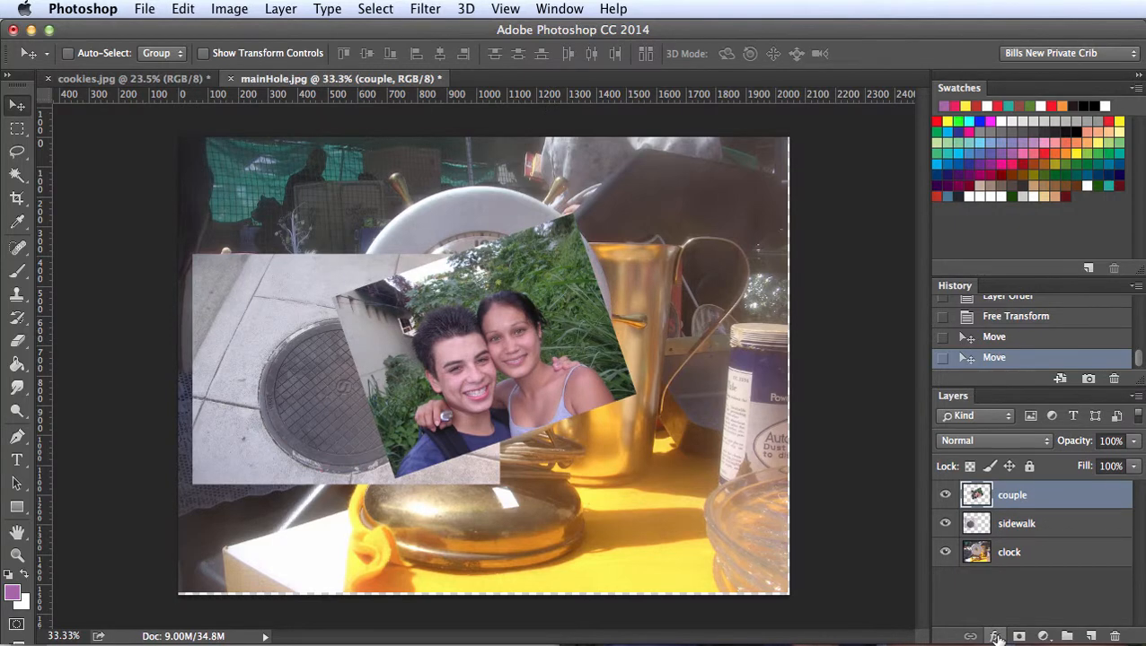
mouse_move(1007, 570)
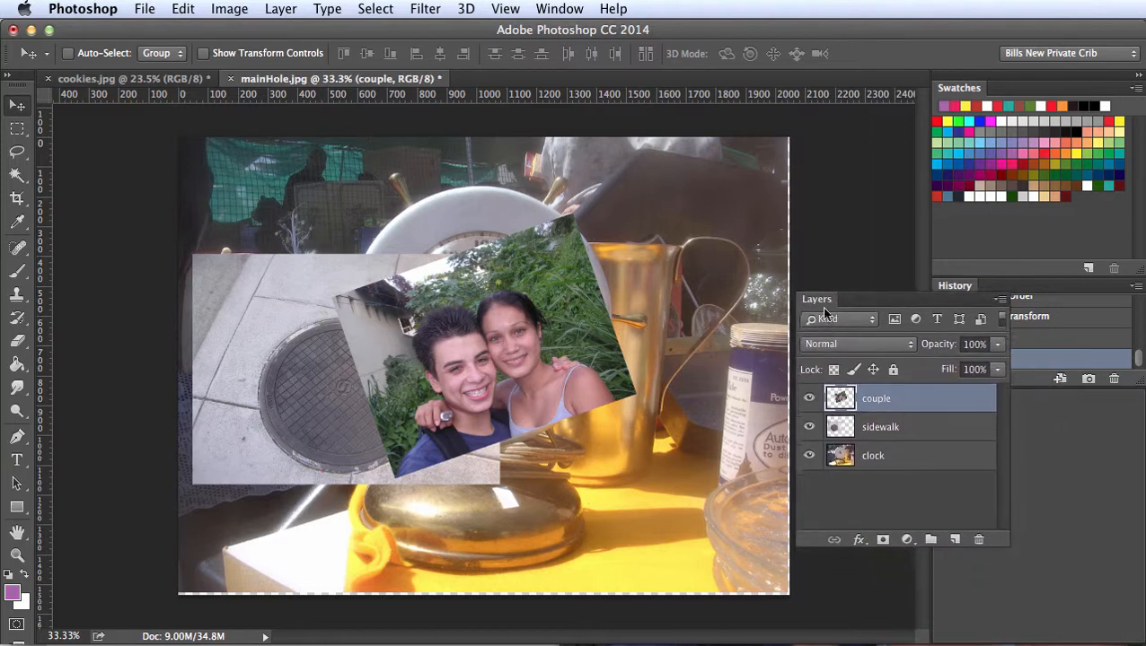
drag(816, 299, 835, 149)
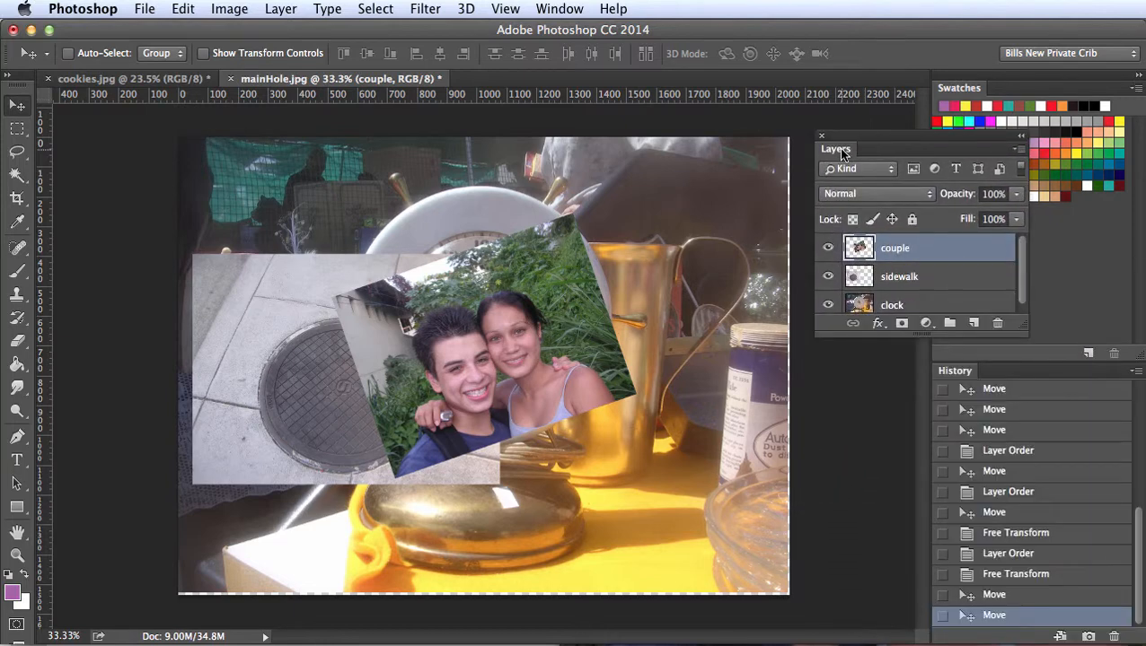
drag(835, 149, 812, 151)
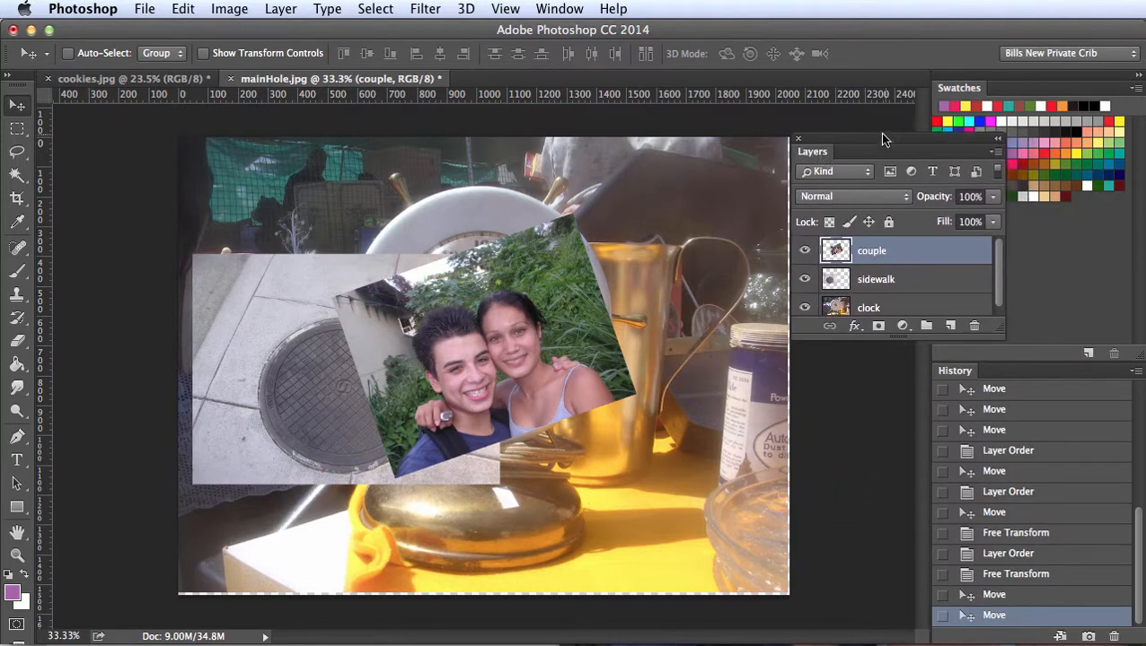
drag(812, 151, 112, 156)
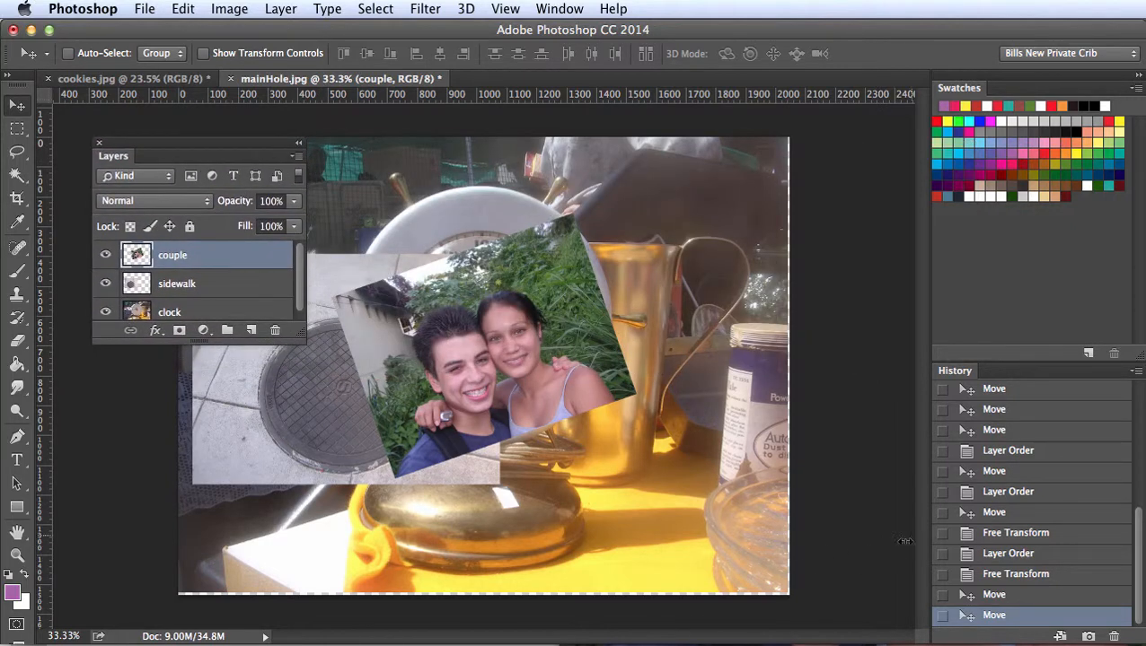
drag(959, 87, 907, 149)
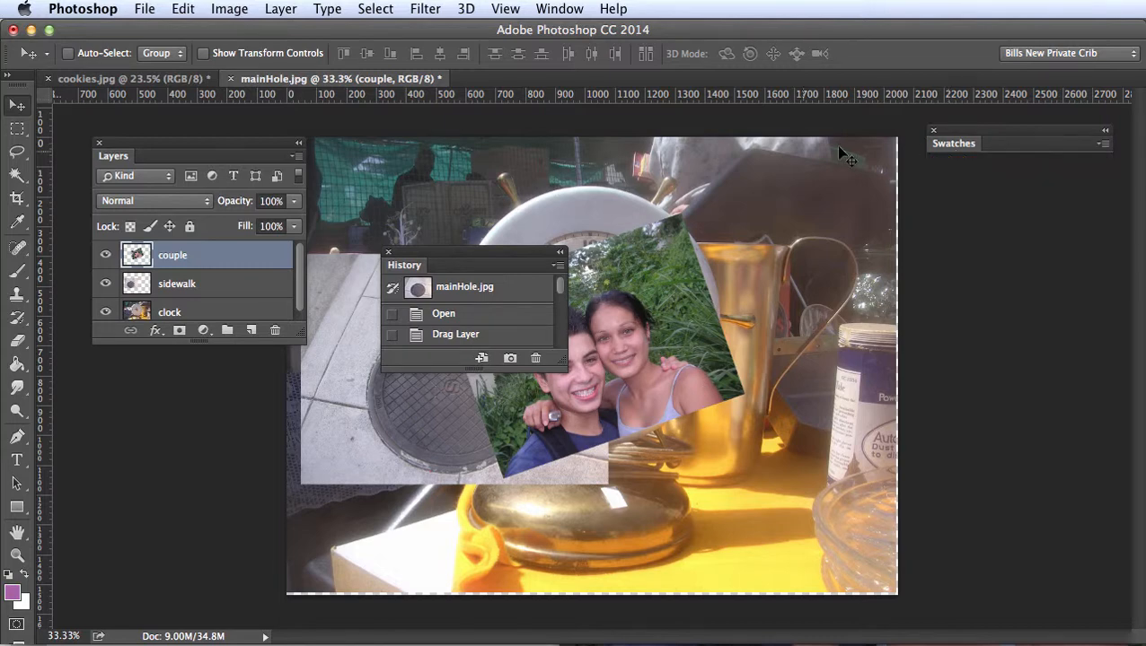
drag(404, 264, 941, 181)
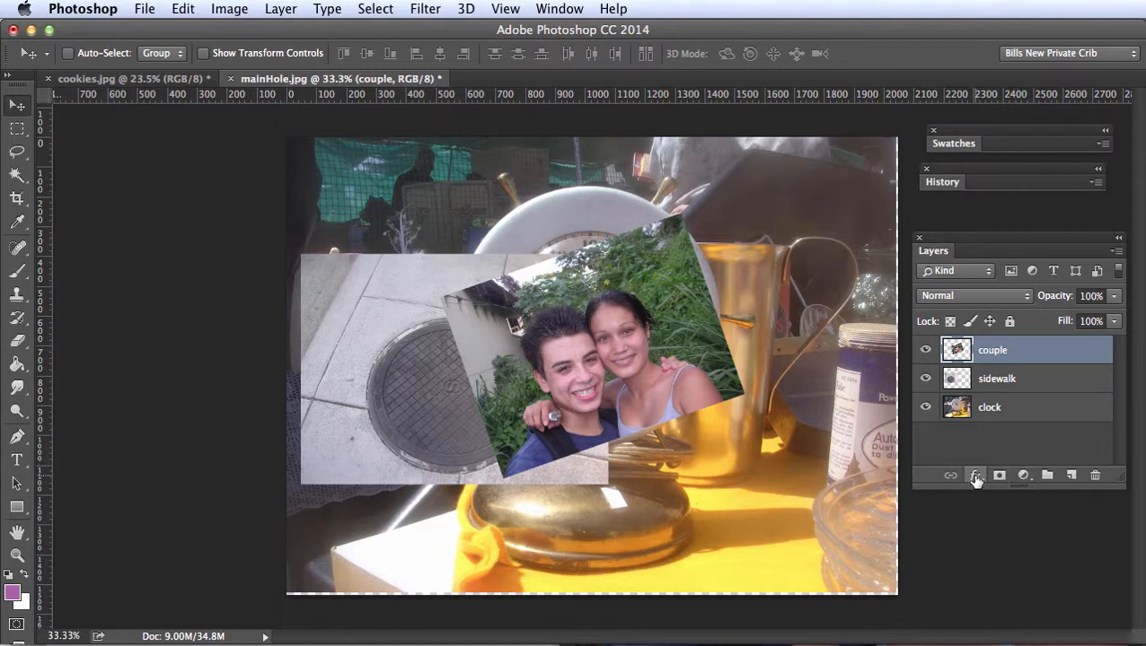
mouse_move(973, 476)
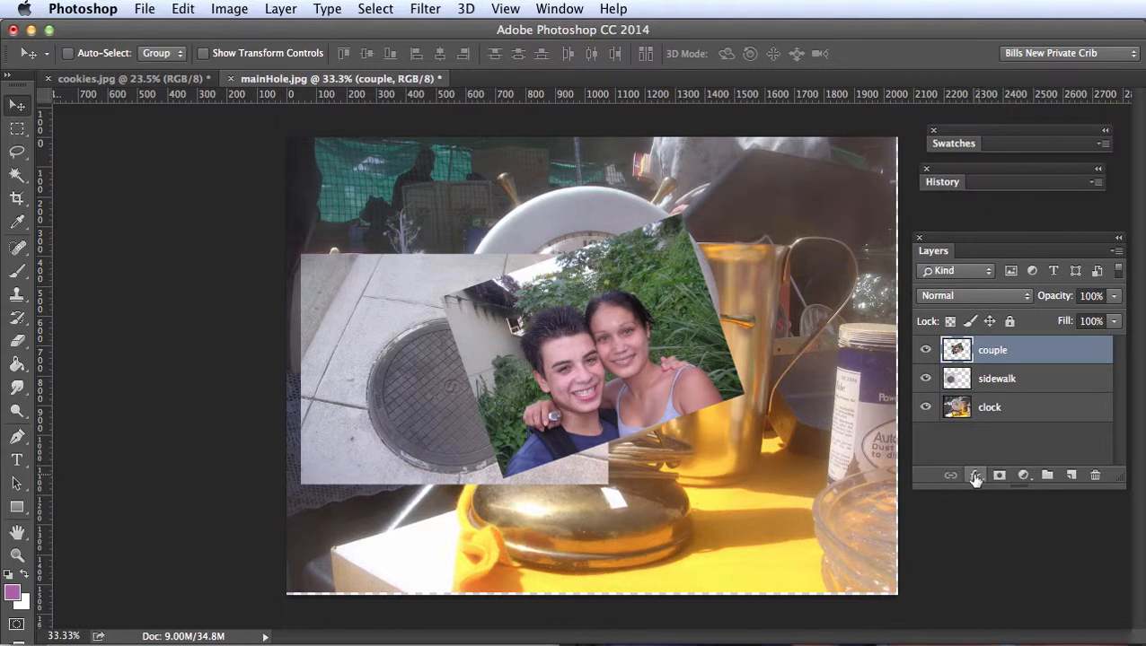
Add a Drop Shadow to the couple photo, offset further down-right, and realign the photo
click(975, 476)
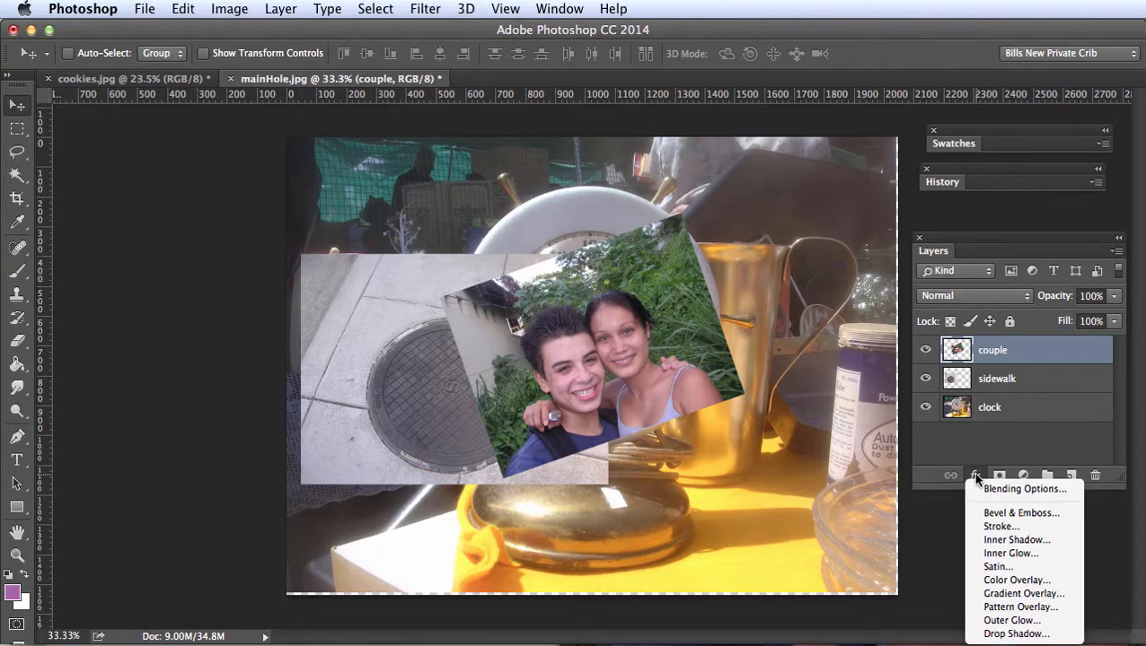
mouse_move(1019, 513)
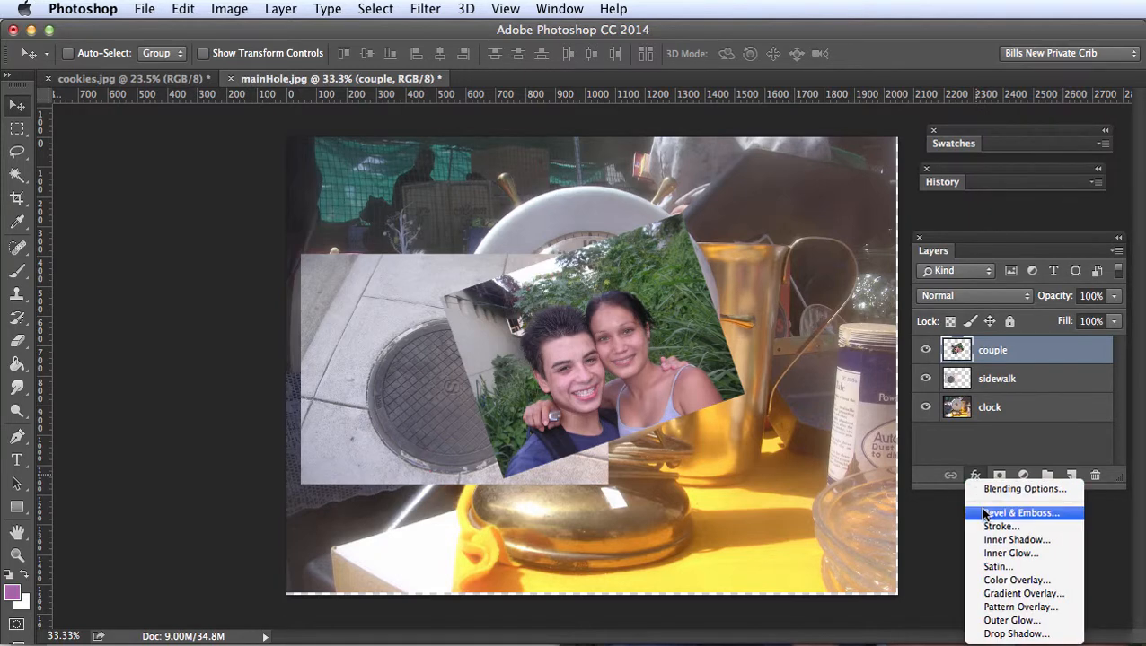
mouse_move(999, 526)
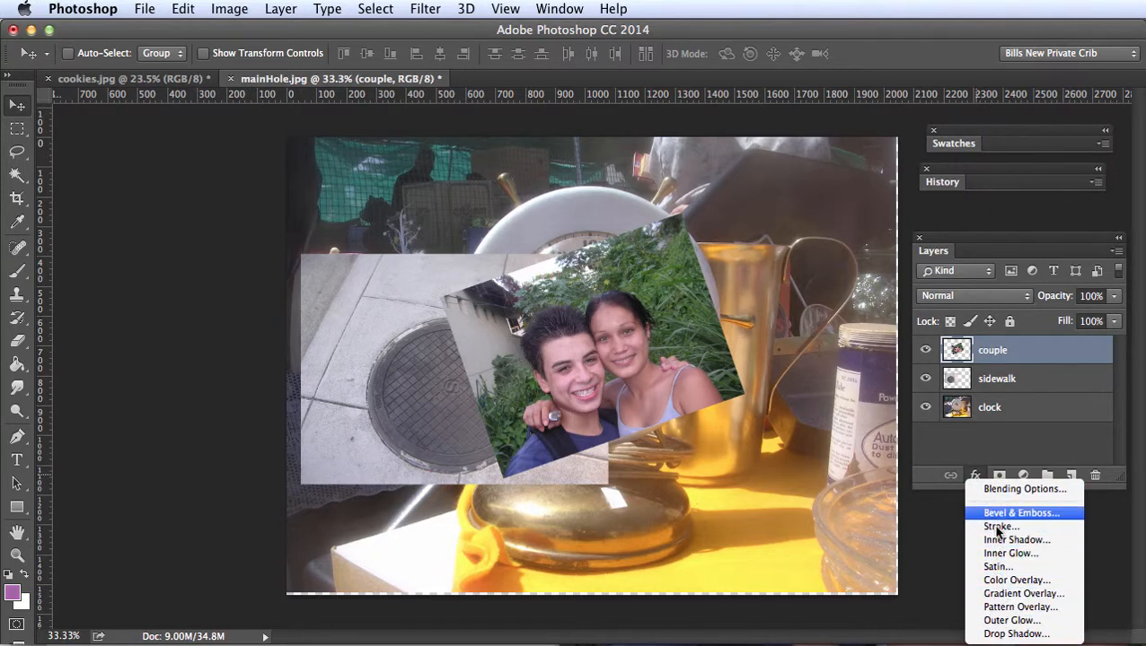
mouse_move(1029, 630)
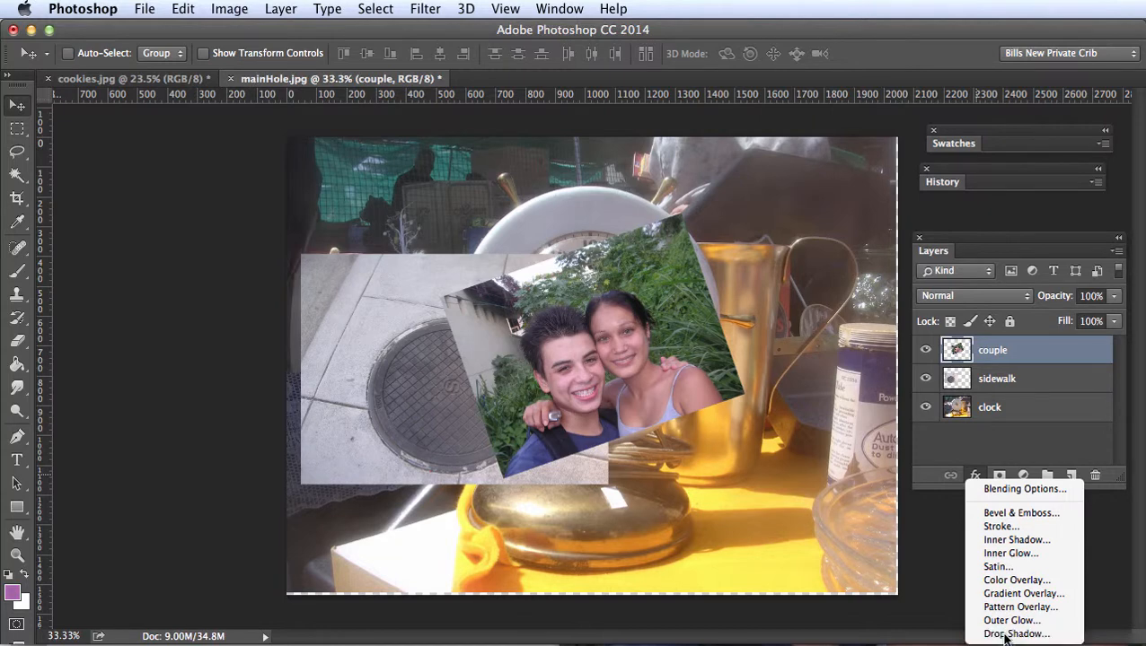
click(1023, 632)
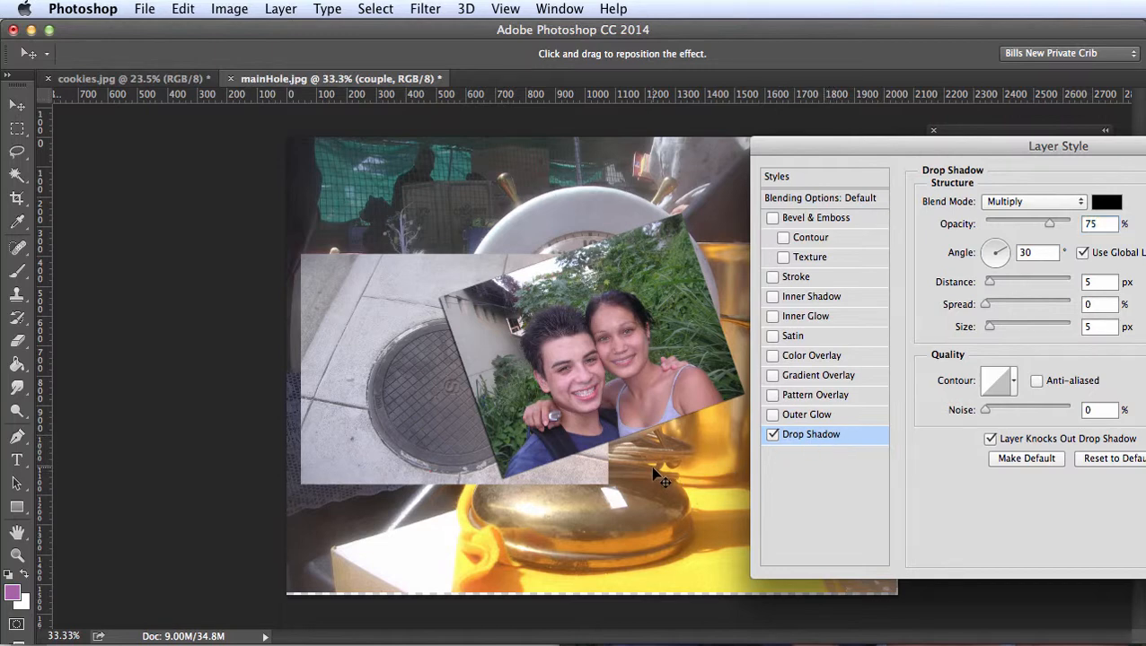
drag(655, 476, 651, 494)
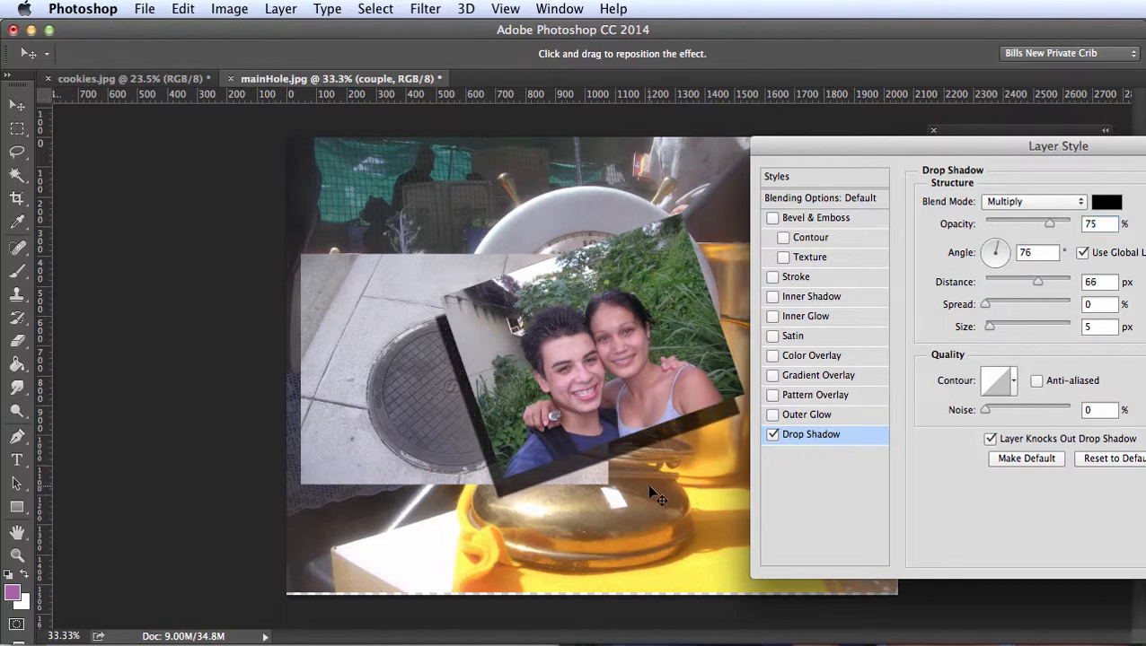
drag(651, 494, 692, 490)
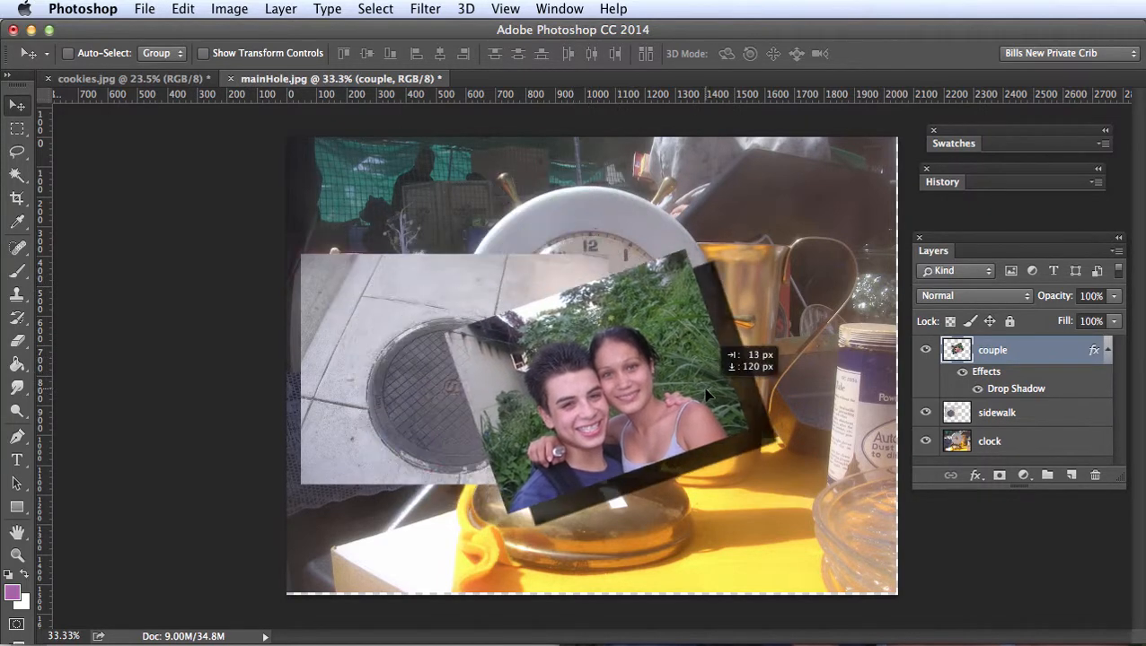
drag(705, 395, 700, 350)
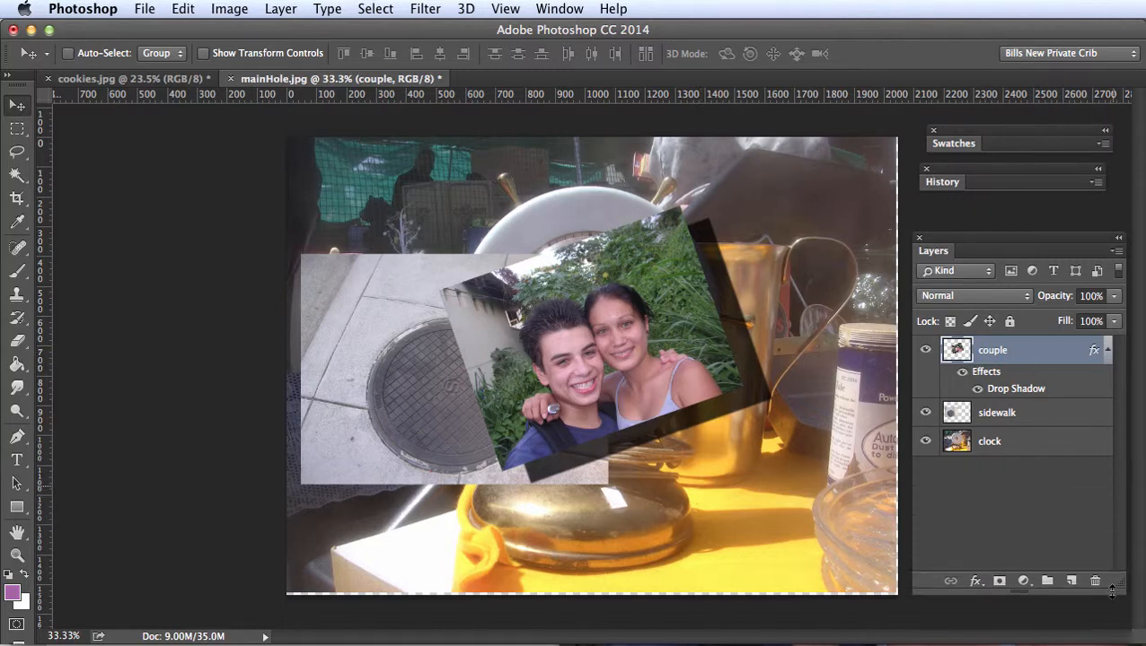
mouse_move(998, 394)
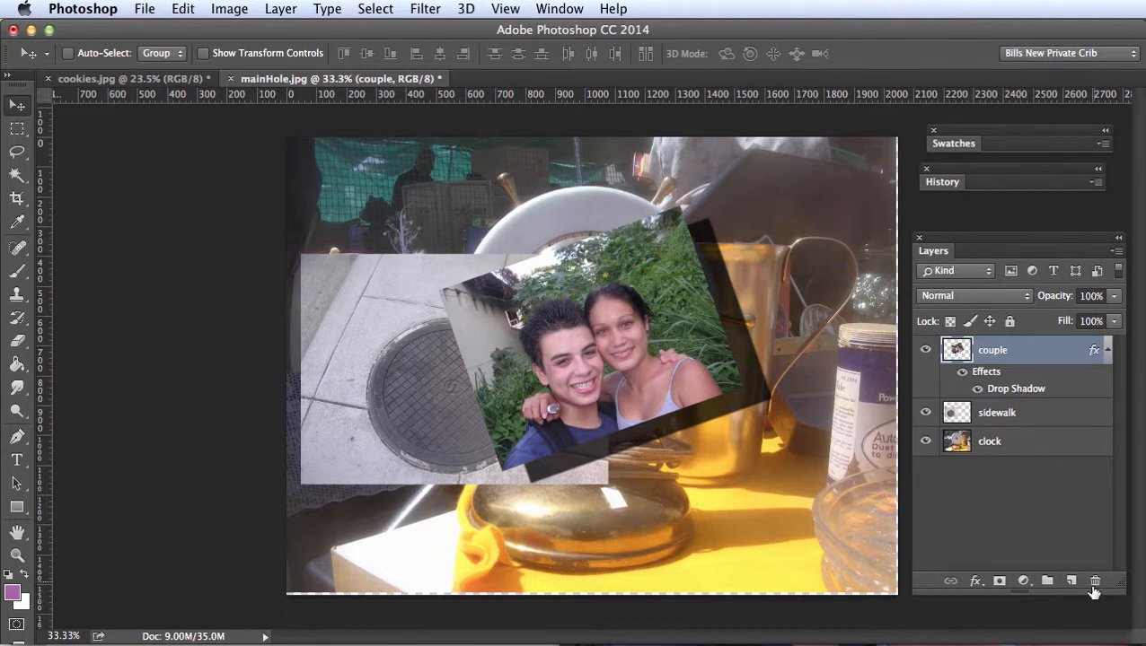
mouse_move(995, 389)
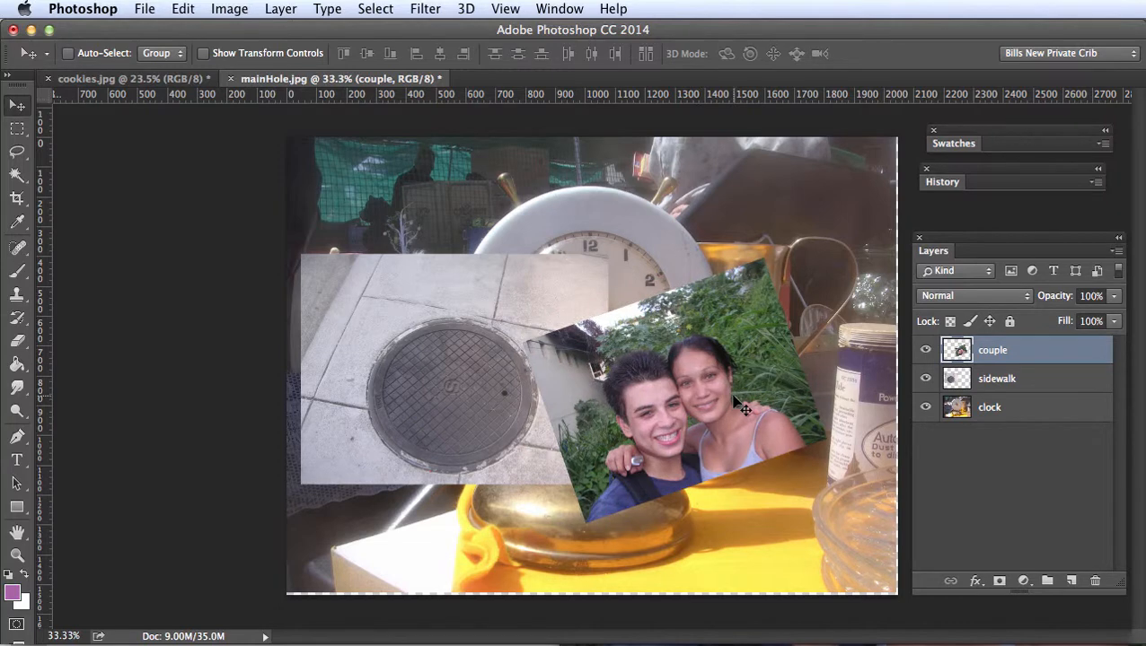
Nudge the couple photo over the sidewalk and set its layer opacity to 78%
drag(718, 404, 738, 390)
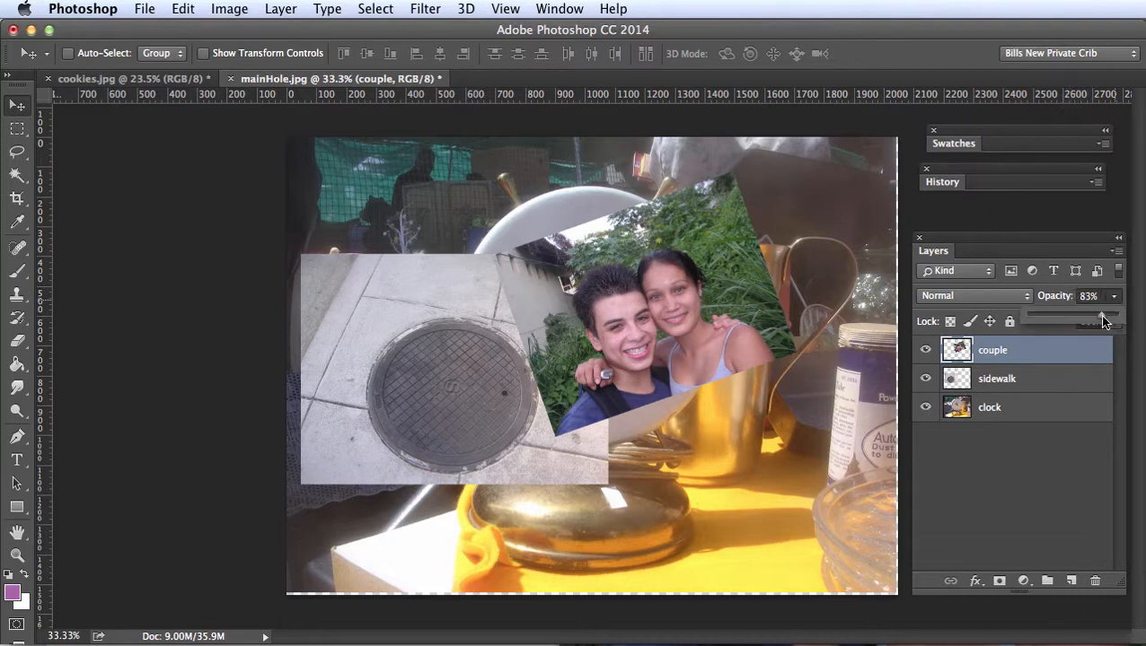
drag(1103, 318, 1089, 318)
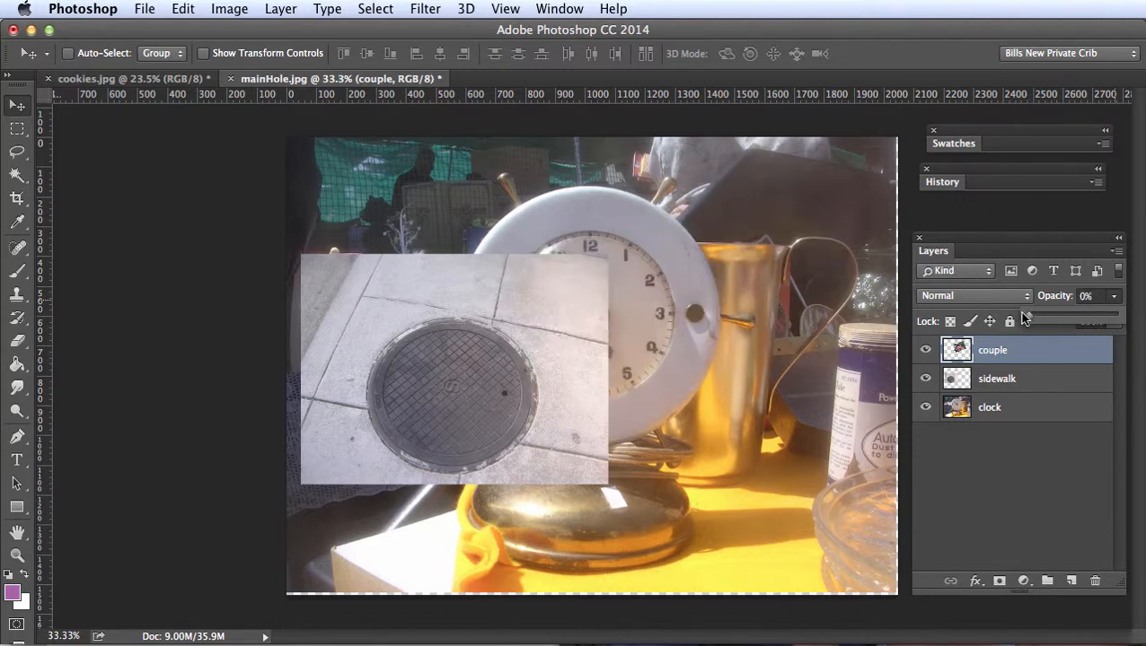
drag(1023, 319, 1081, 318)
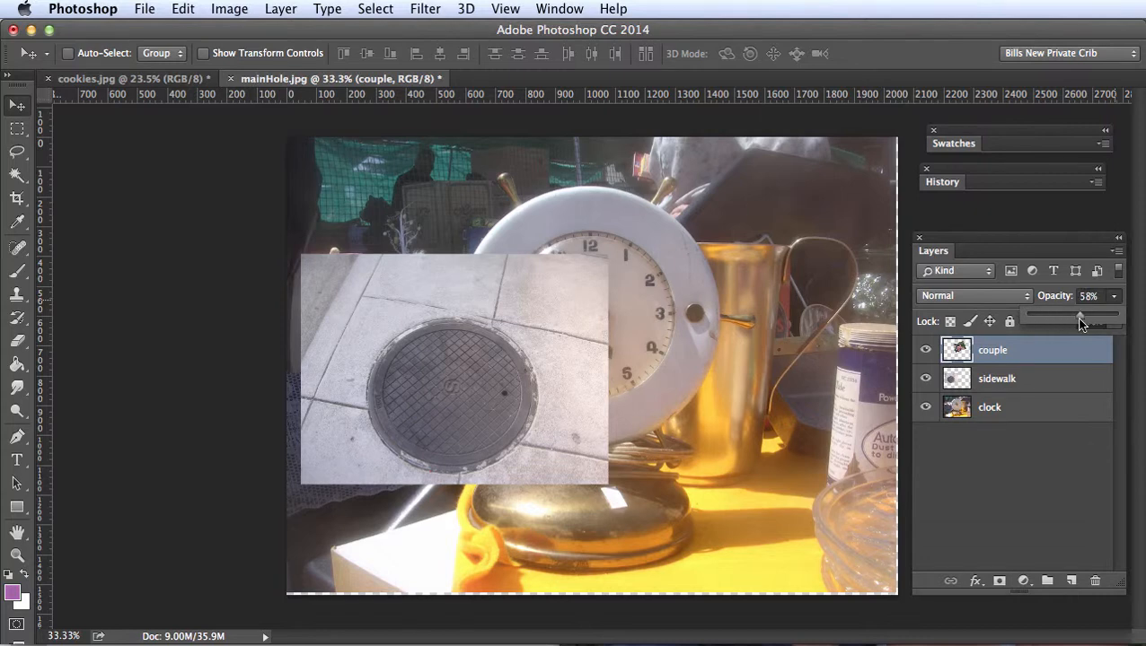
drag(1077, 321, 1097, 321)
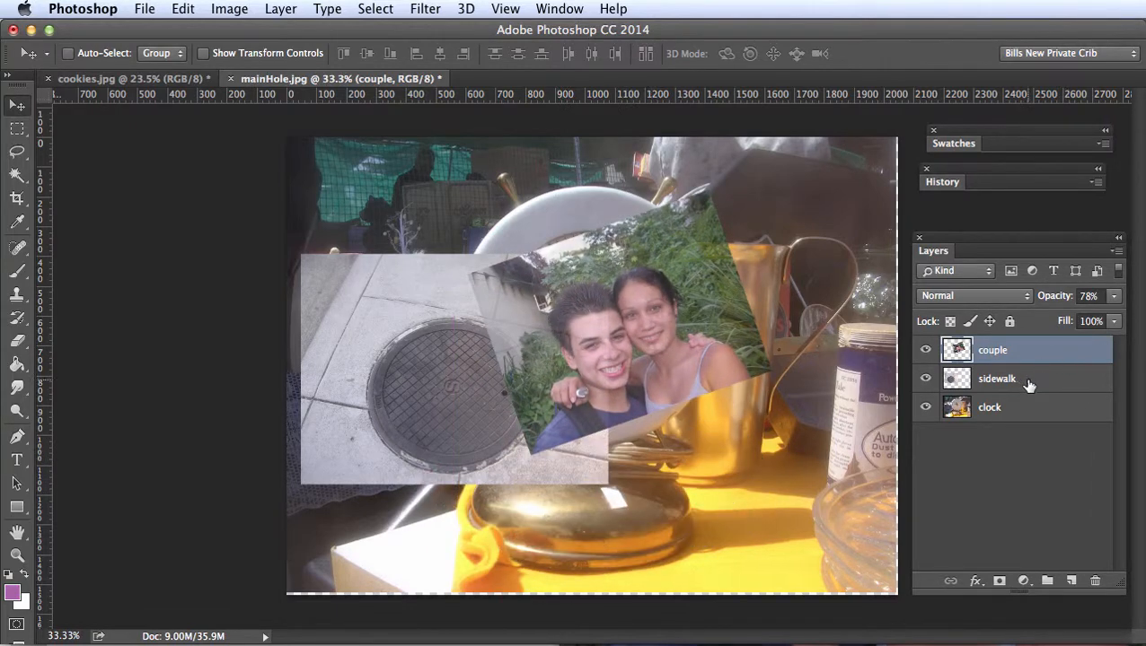
mouse_move(1041, 411)
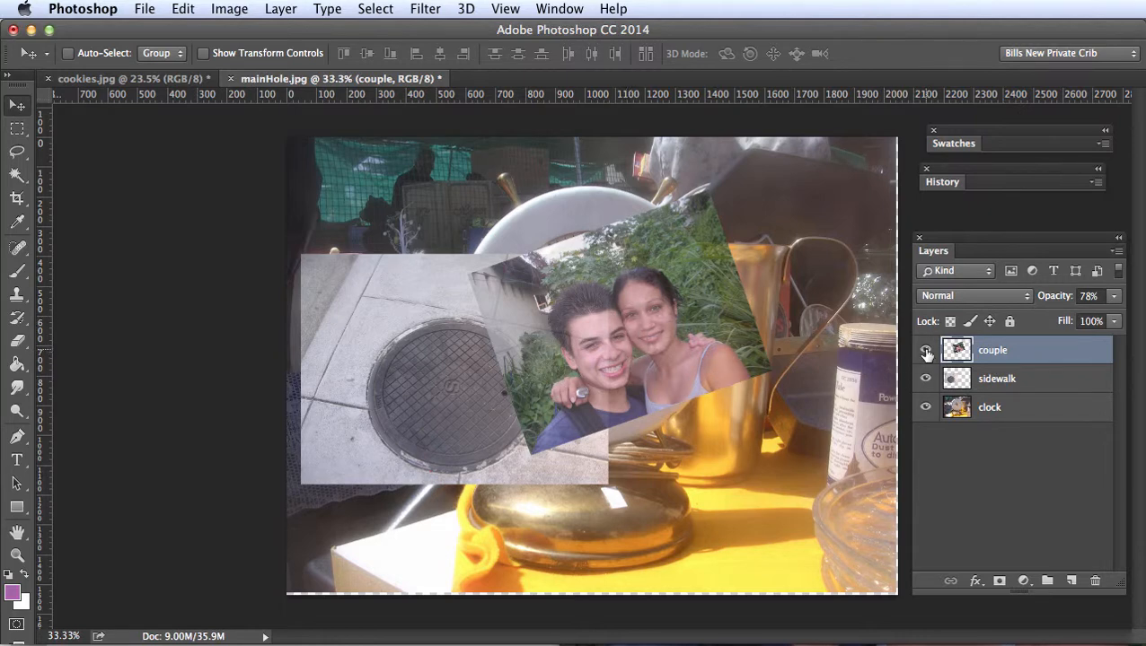
click(927, 349)
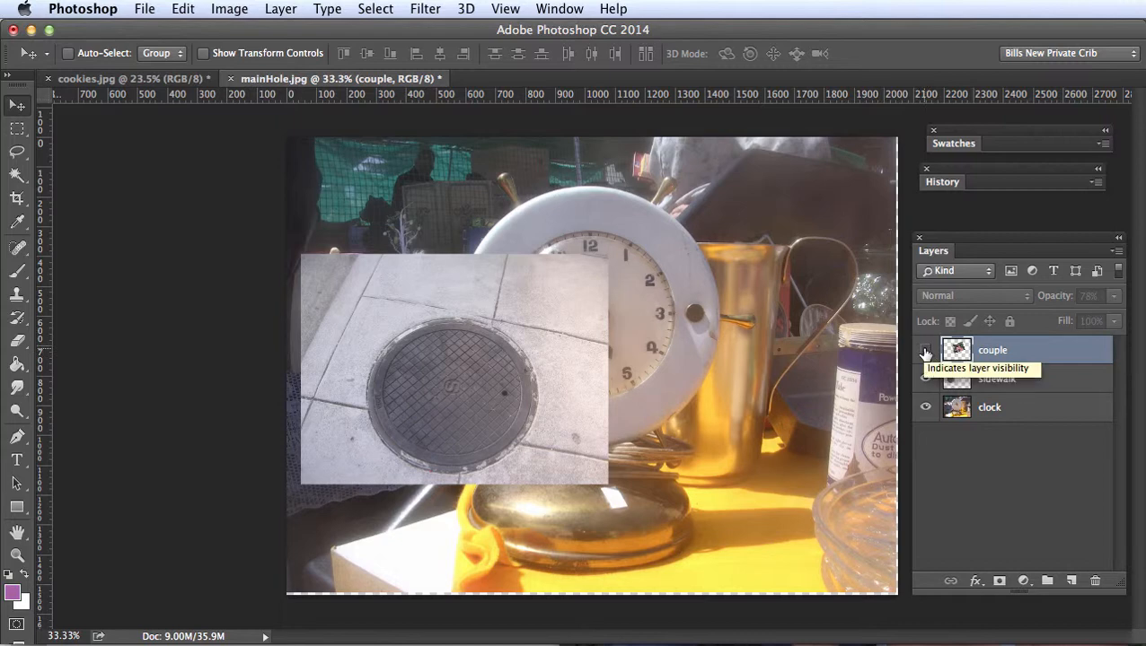
click(924, 349)
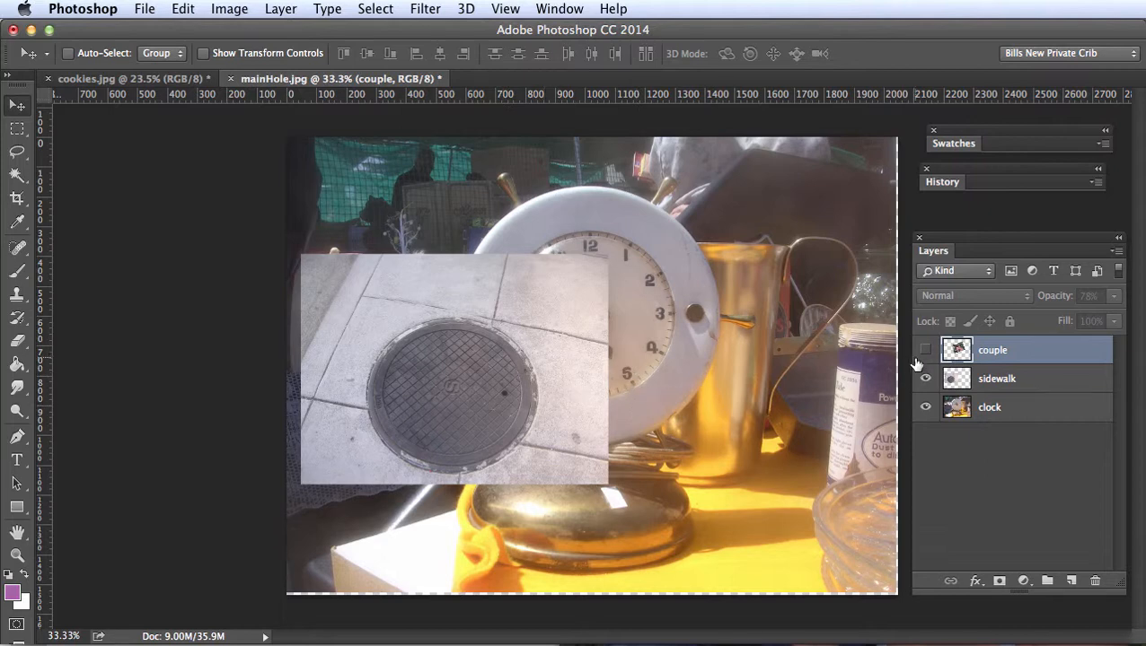
click(926, 349)
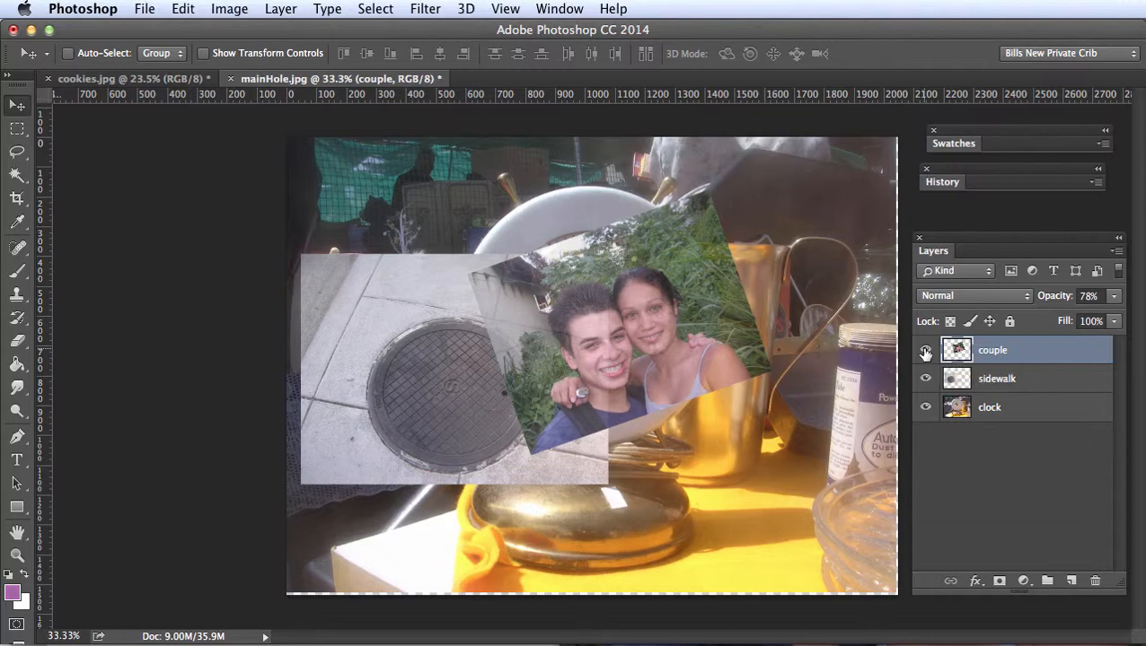
click(923, 378)
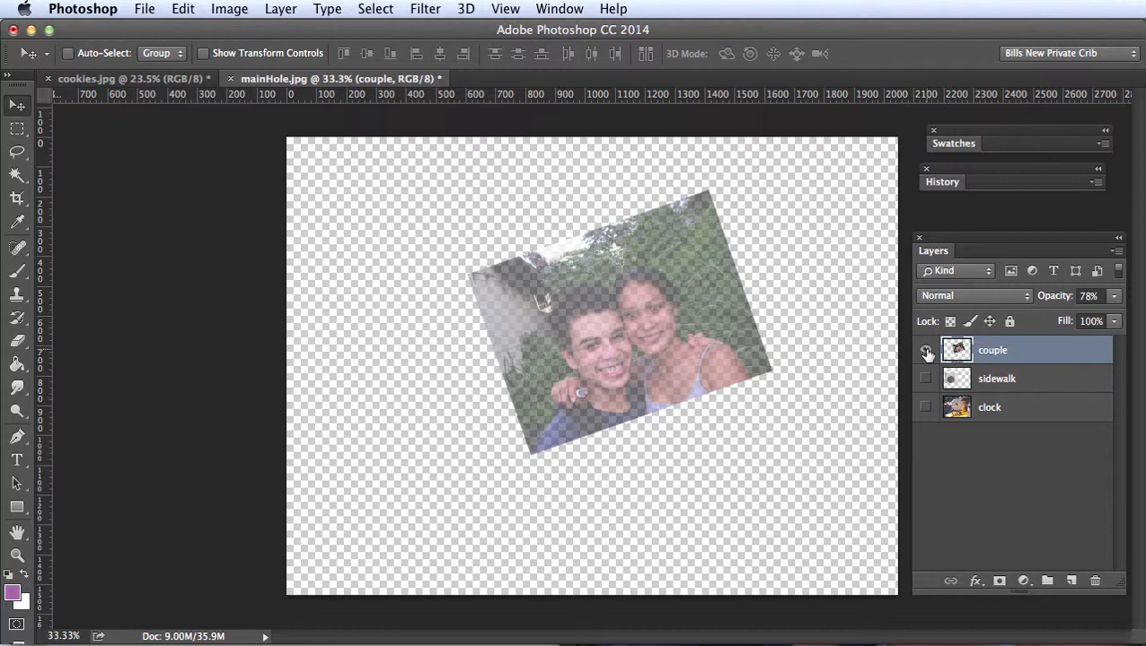
mouse_move(925, 350)
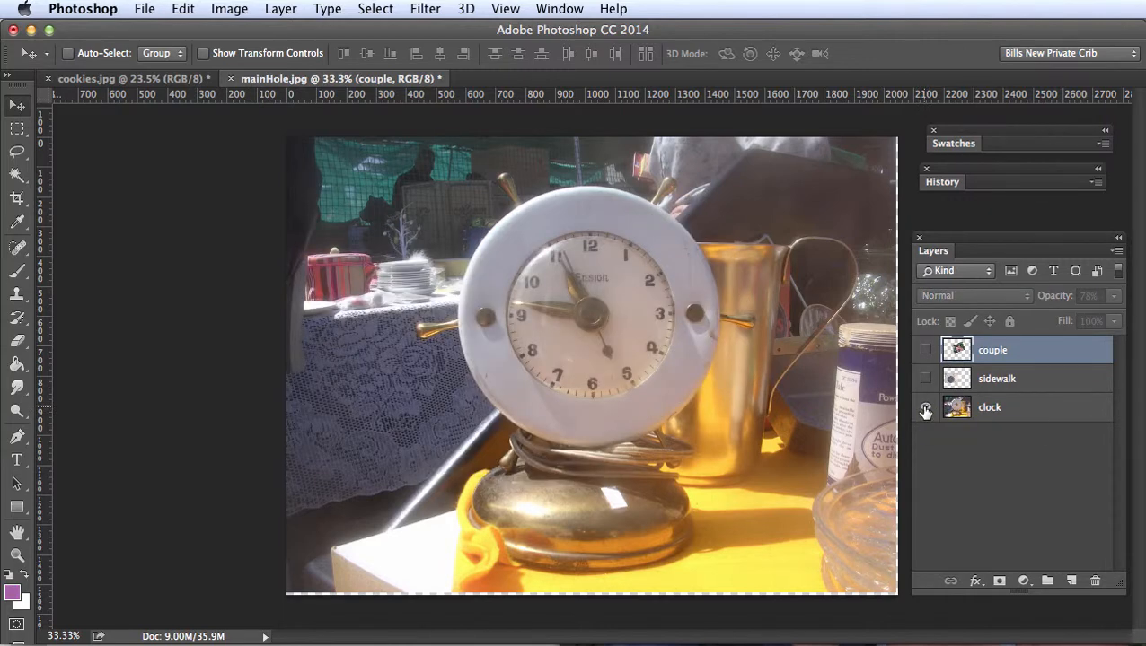
mouse_move(925, 409)
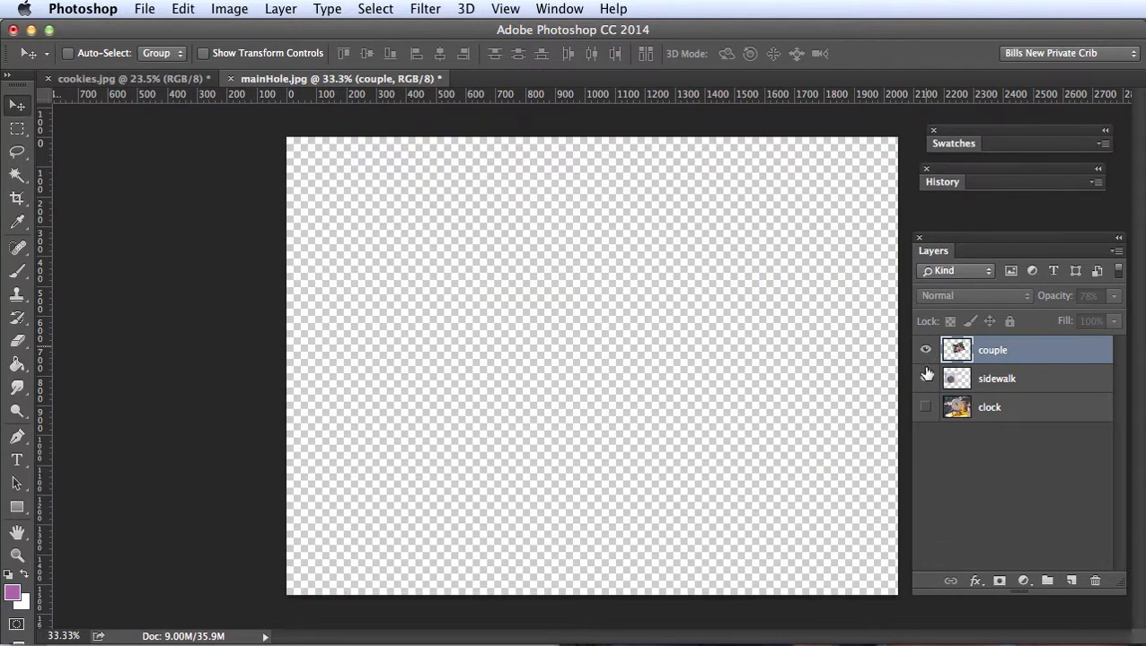
click(925, 349)
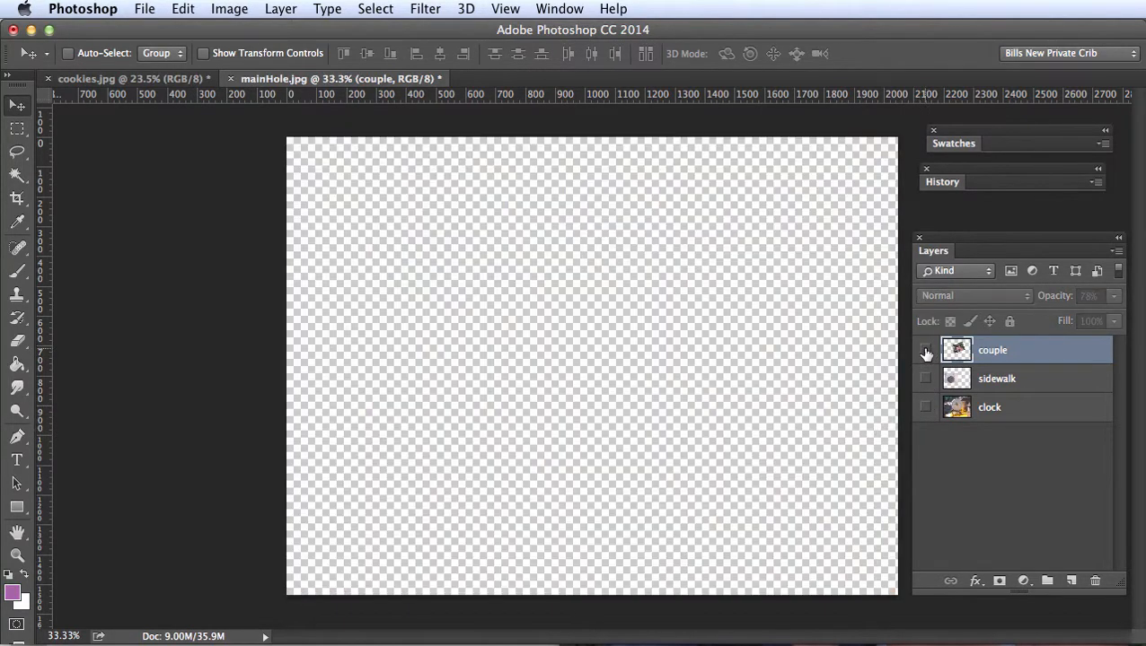
click(926, 350)
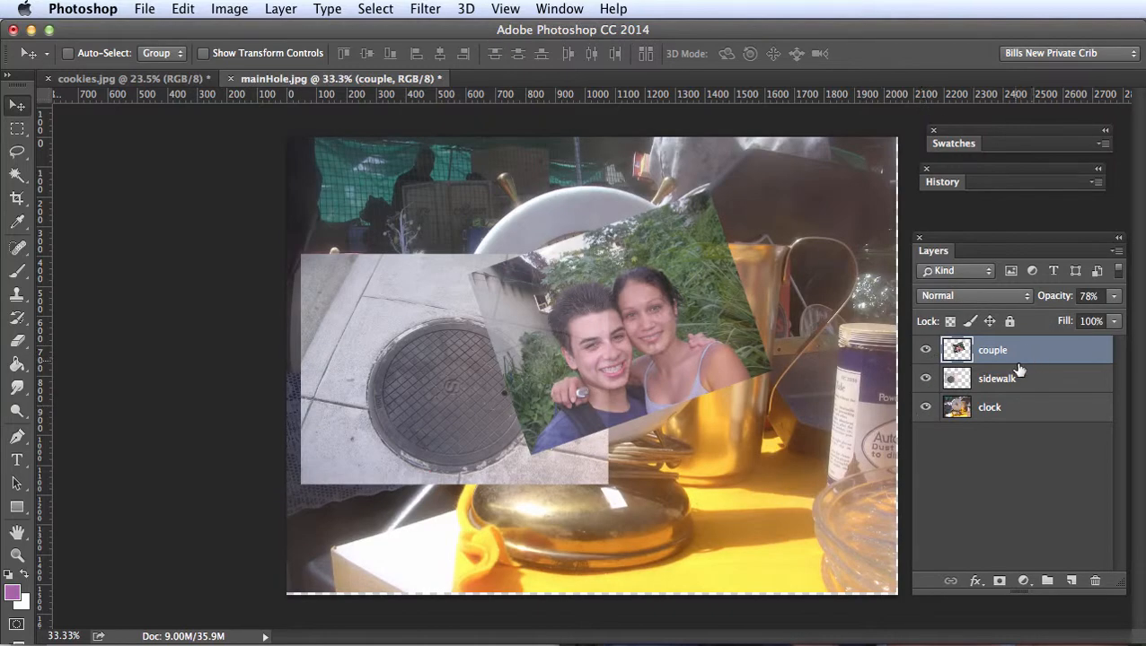
mouse_move(1019, 397)
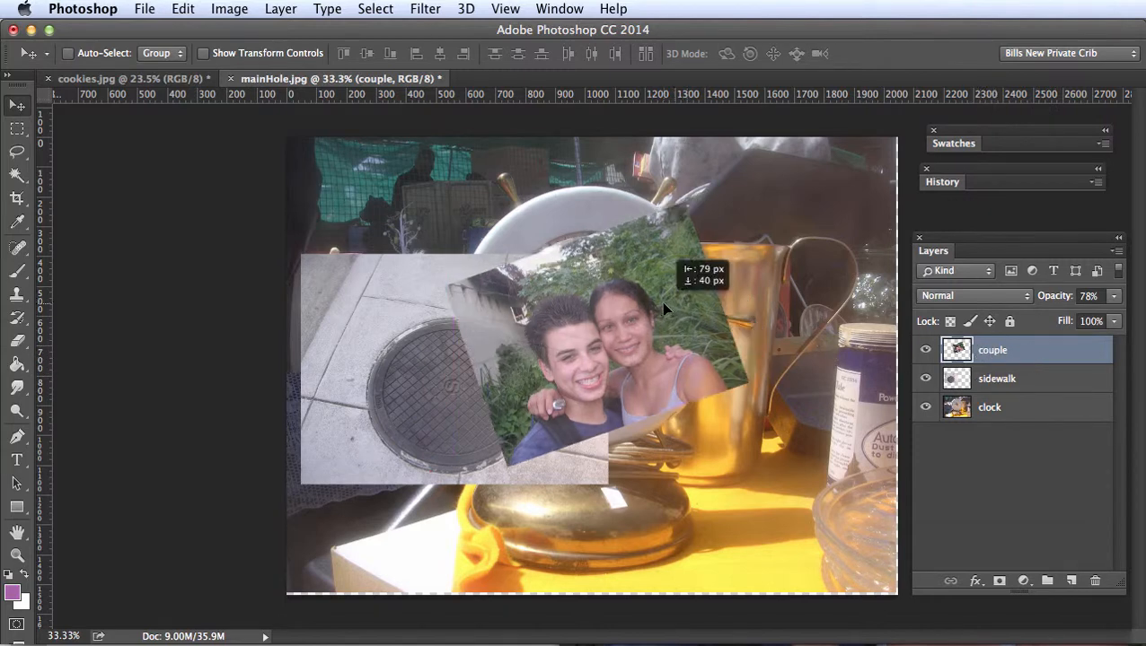
Shift the couple photo down-left, then drag couple and sidewalk together onto the clock
drag(665, 310, 512, 357)
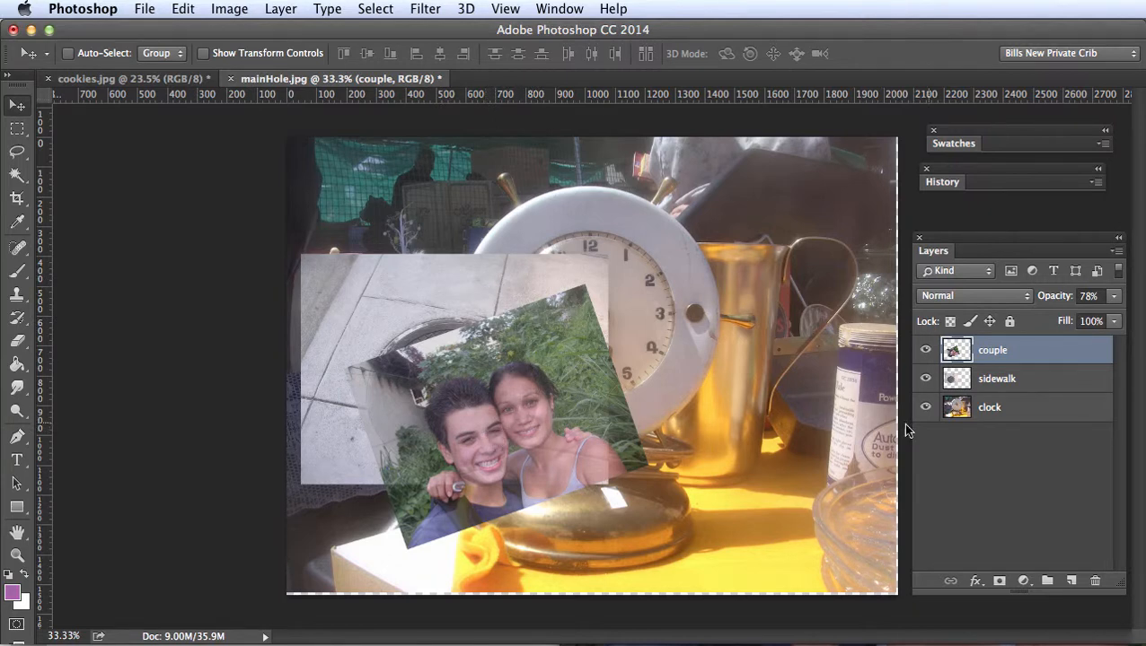
mouse_move(1056, 386)
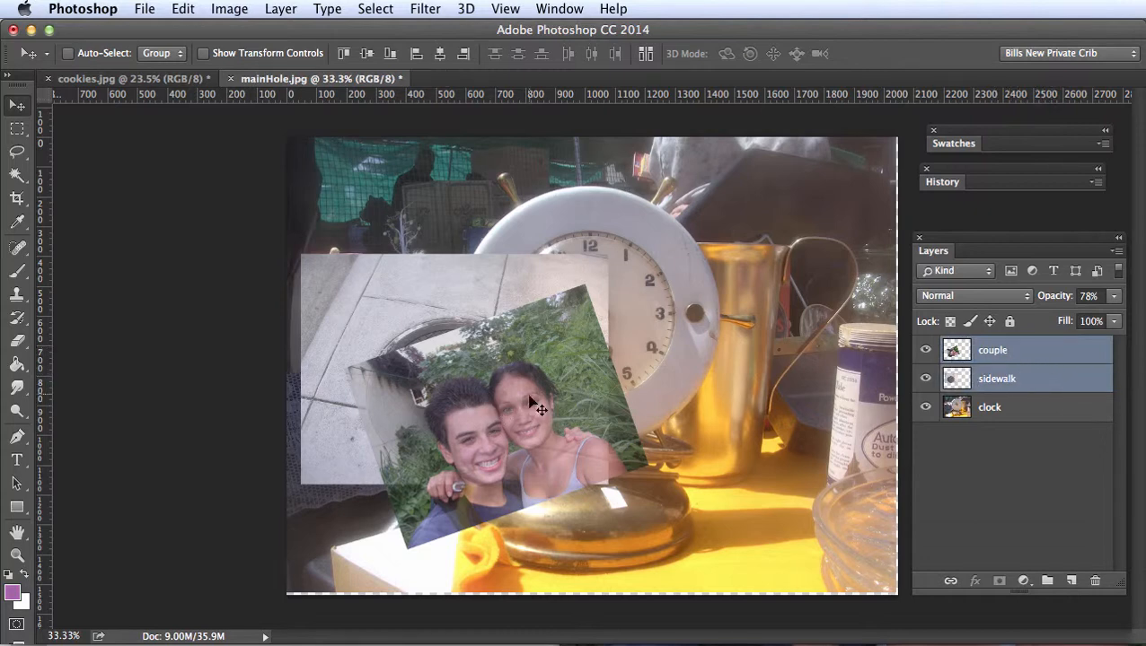
drag(530, 408, 719, 359)
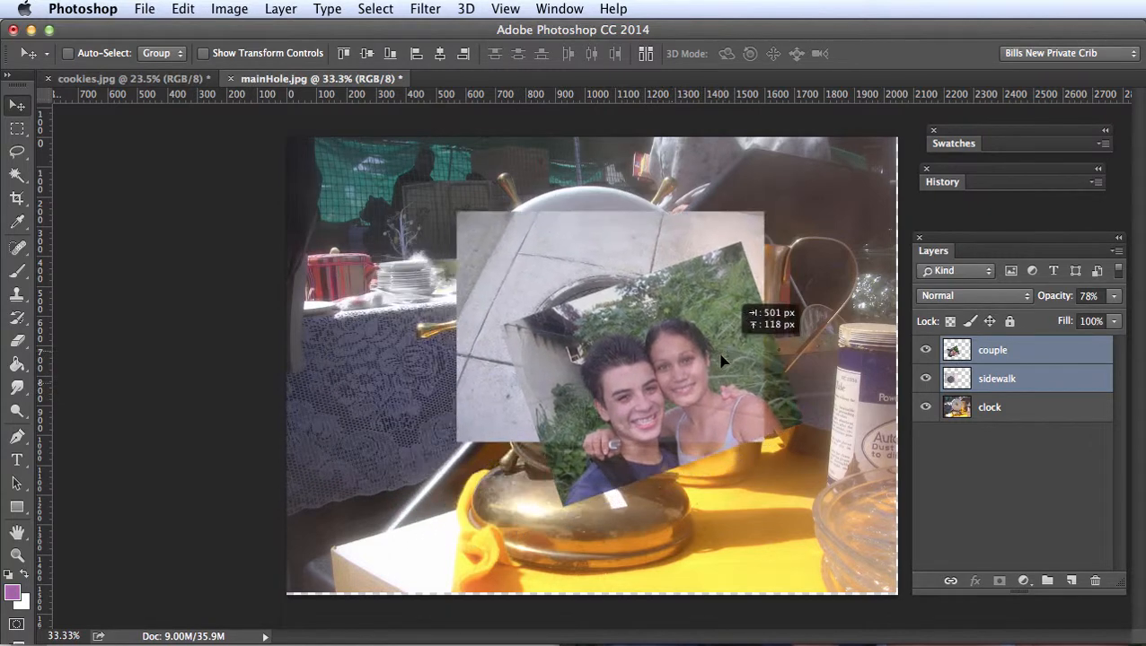
drag(718, 359, 673, 323)
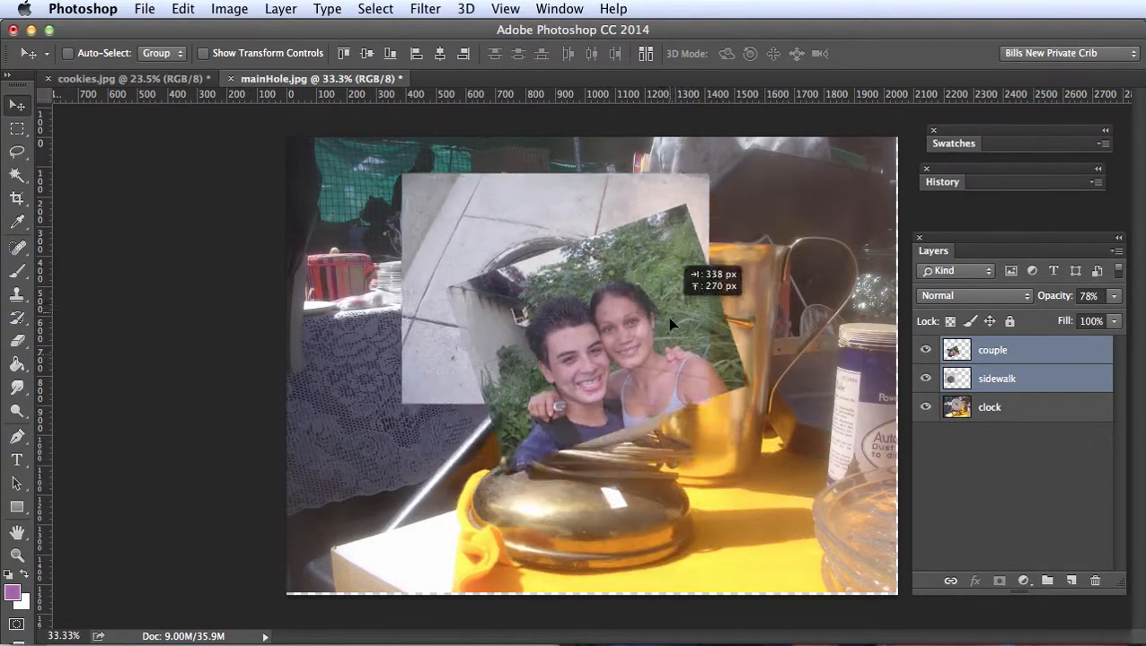
drag(674, 323, 624, 310)
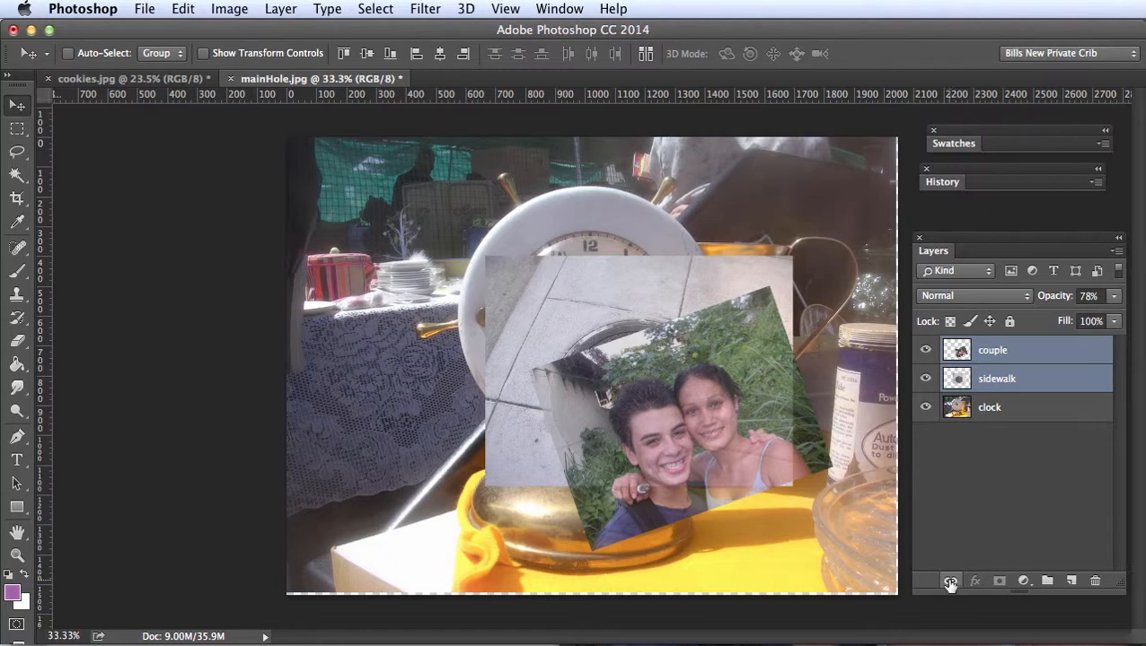
Link the couple and sidewalk layers, then scale them down and tilt them together over the clock face
click(949, 581)
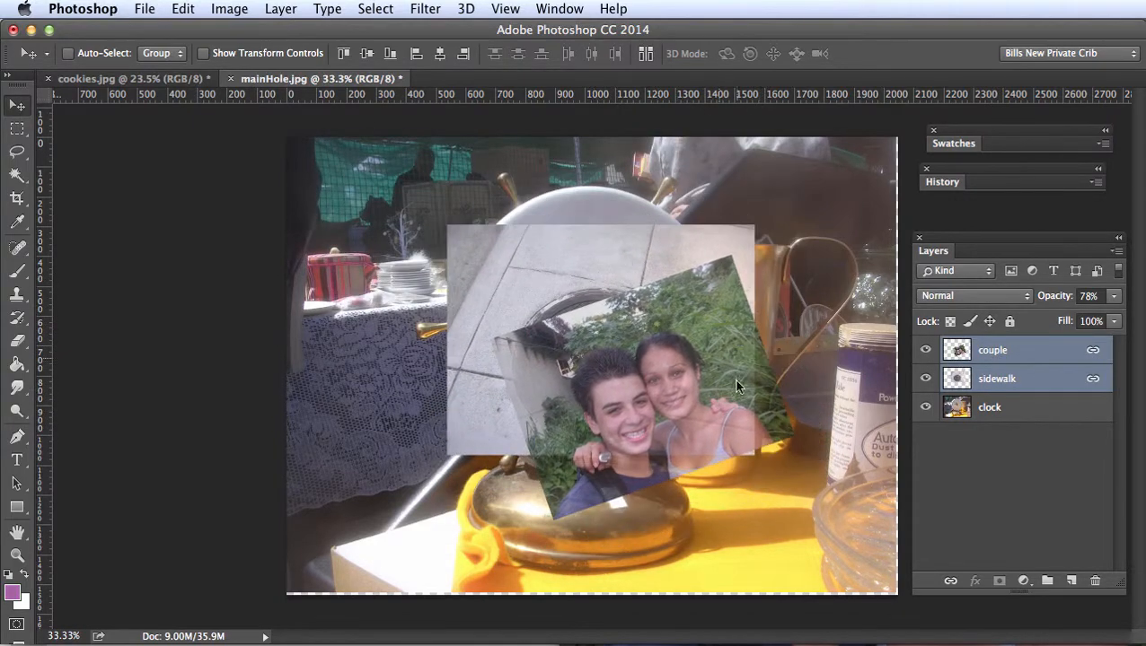
click(184, 9)
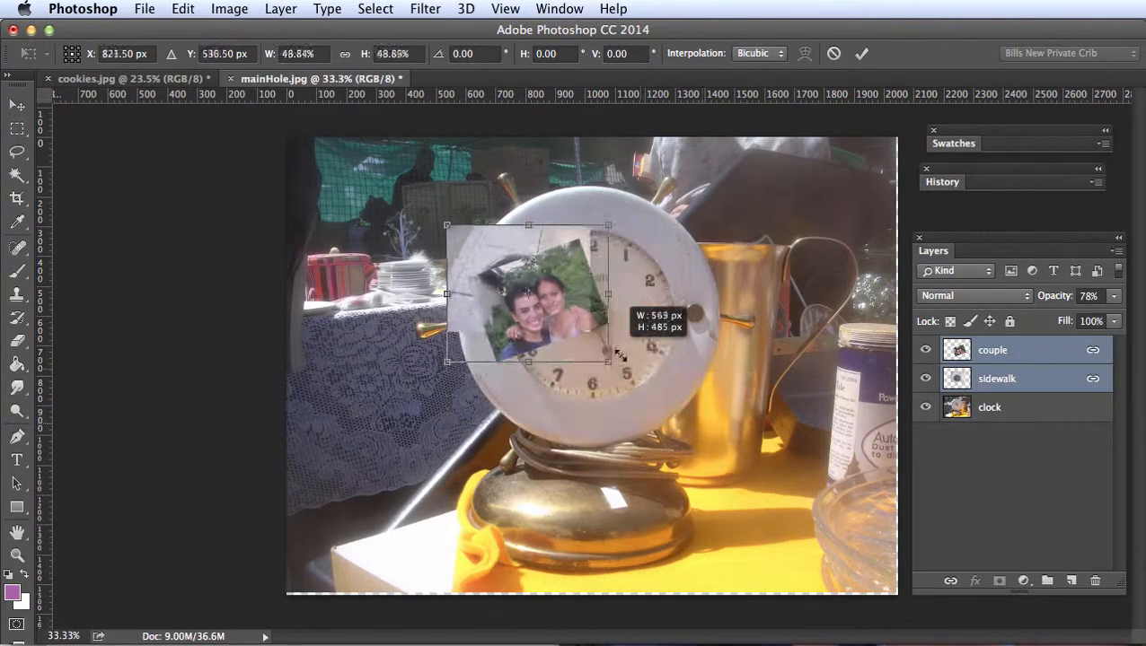
drag(611, 354, 701, 432)
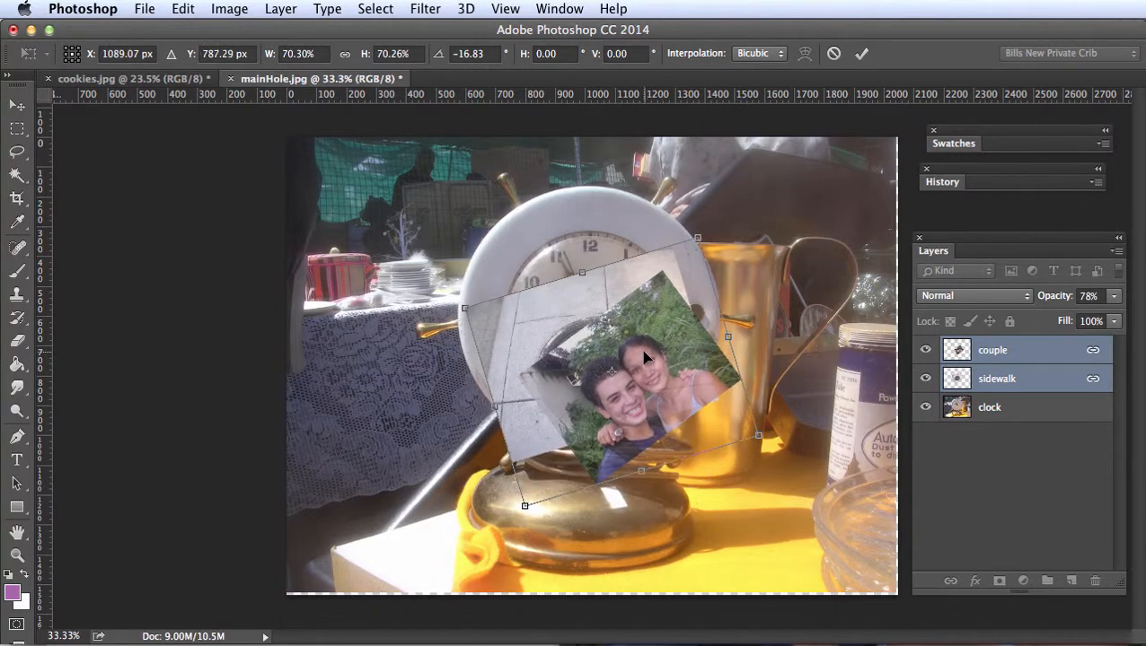
drag(646, 359, 610, 350)
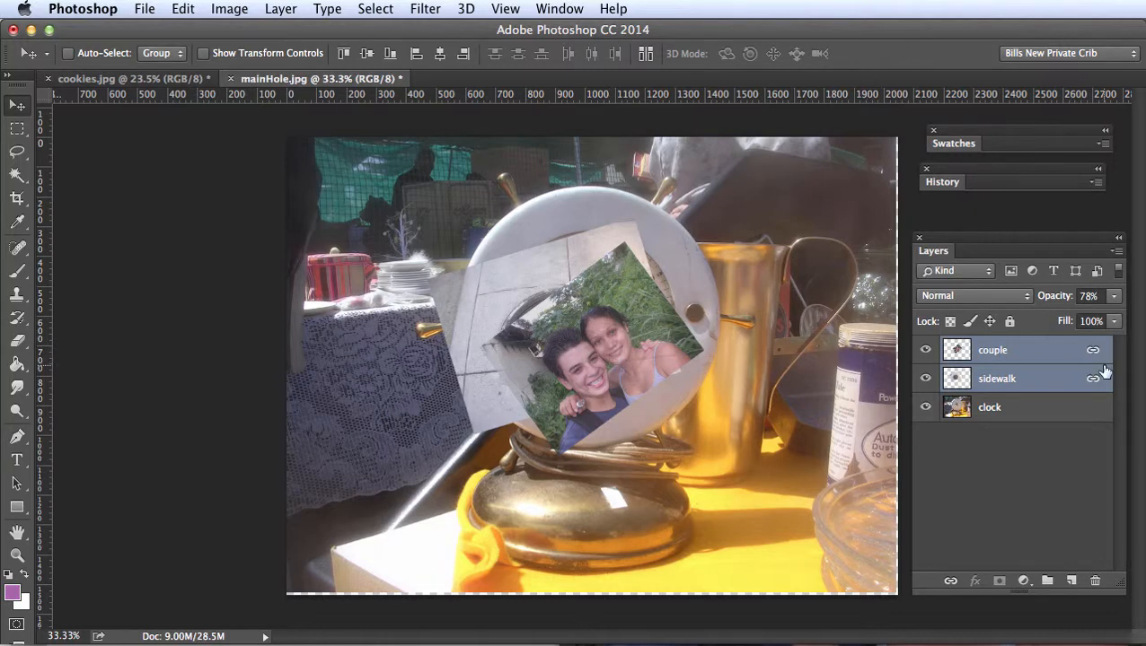
mouse_move(1017, 389)
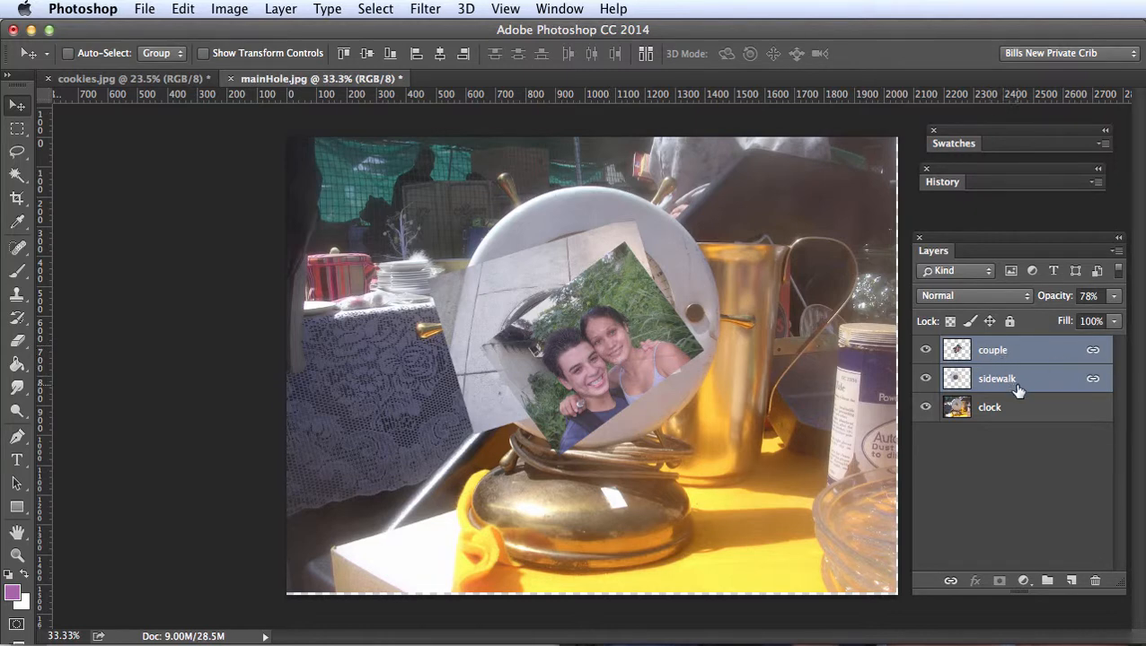
mouse_move(1051, 407)
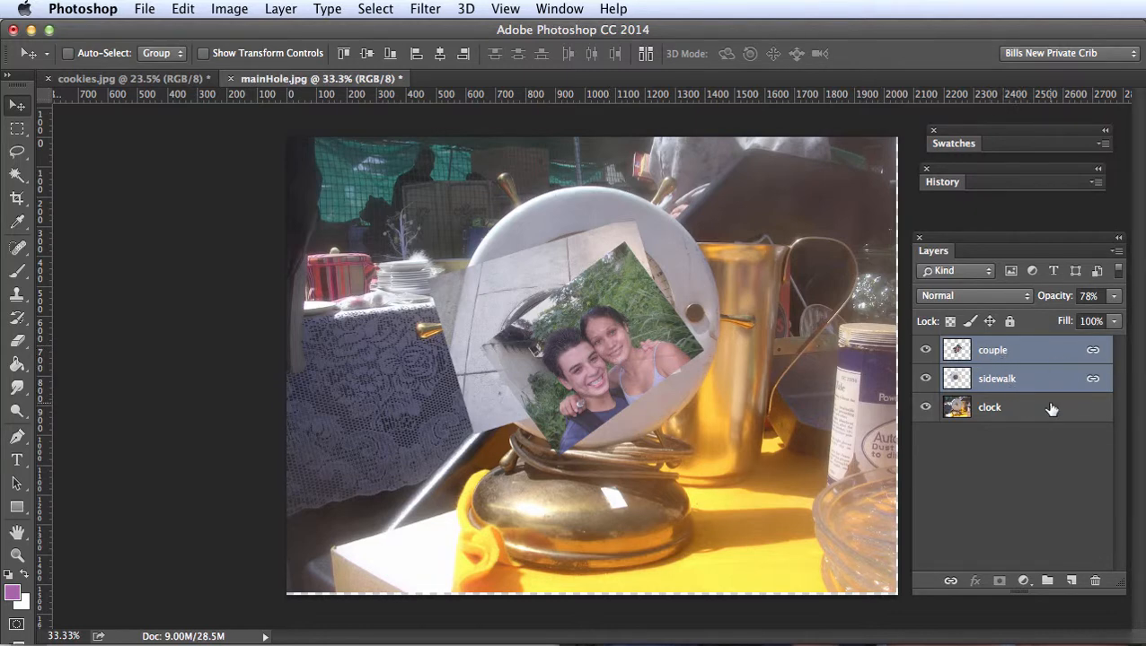